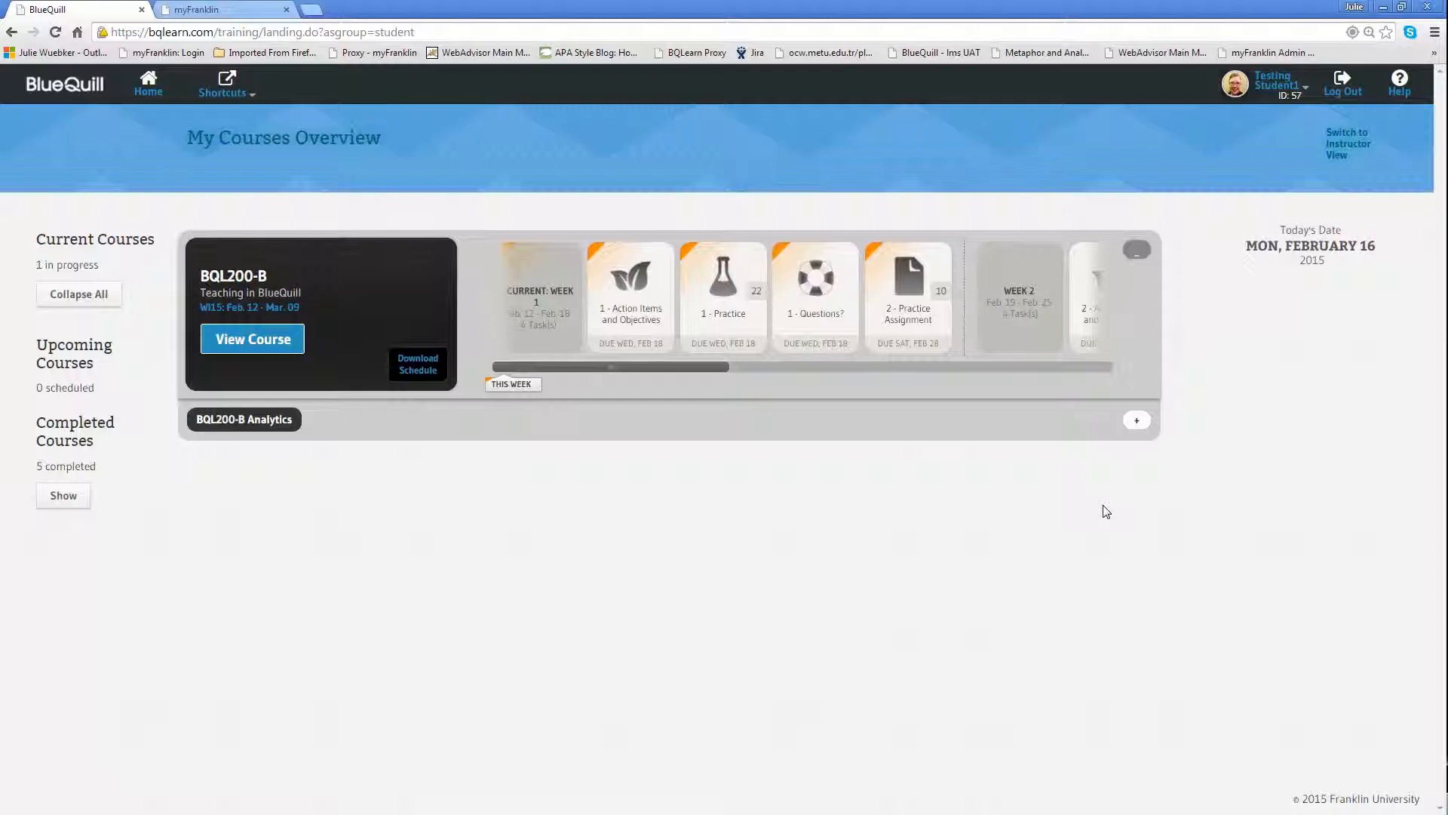
mouse_move(834, 508)
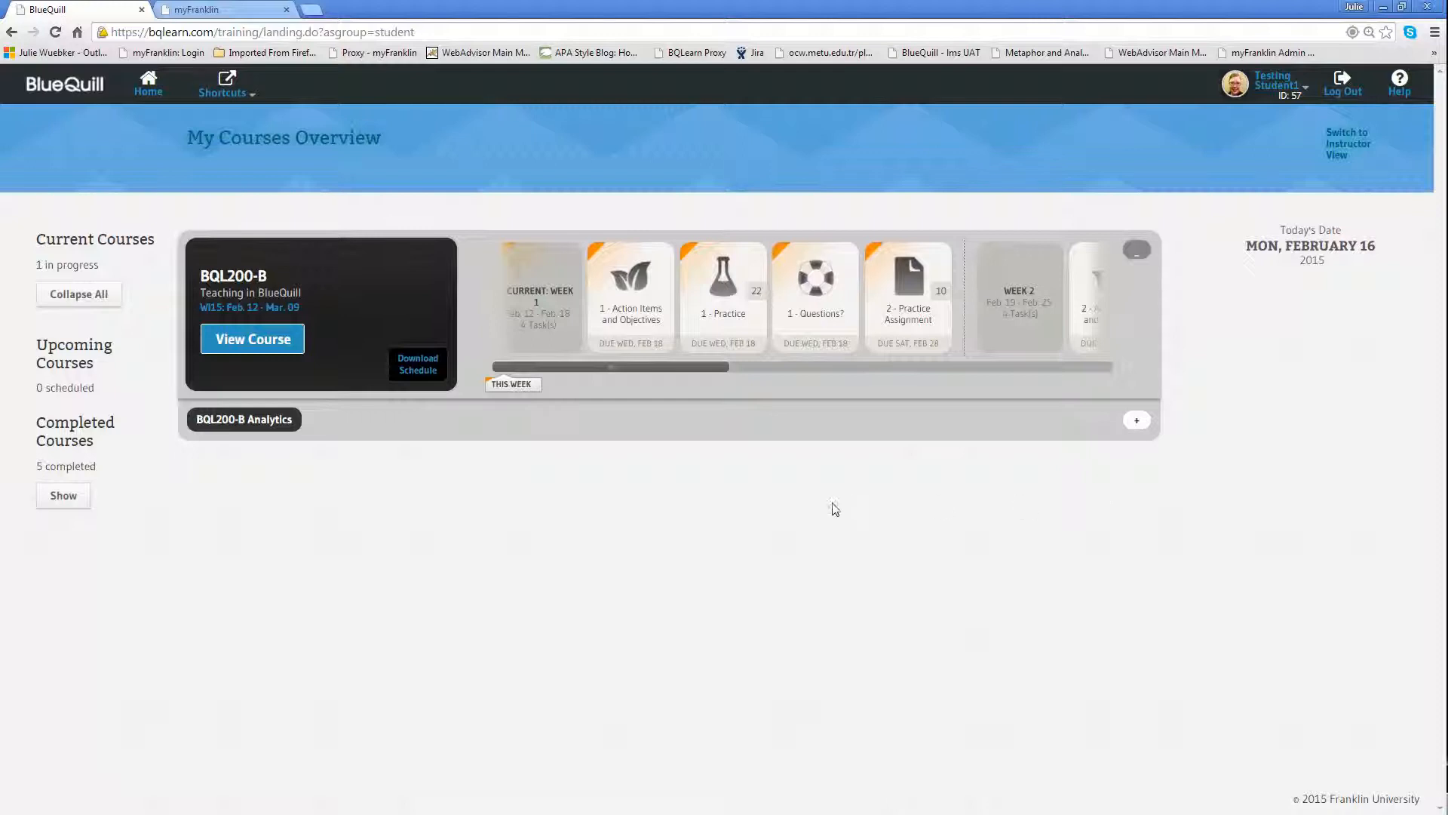
mouse_move(618, 211)
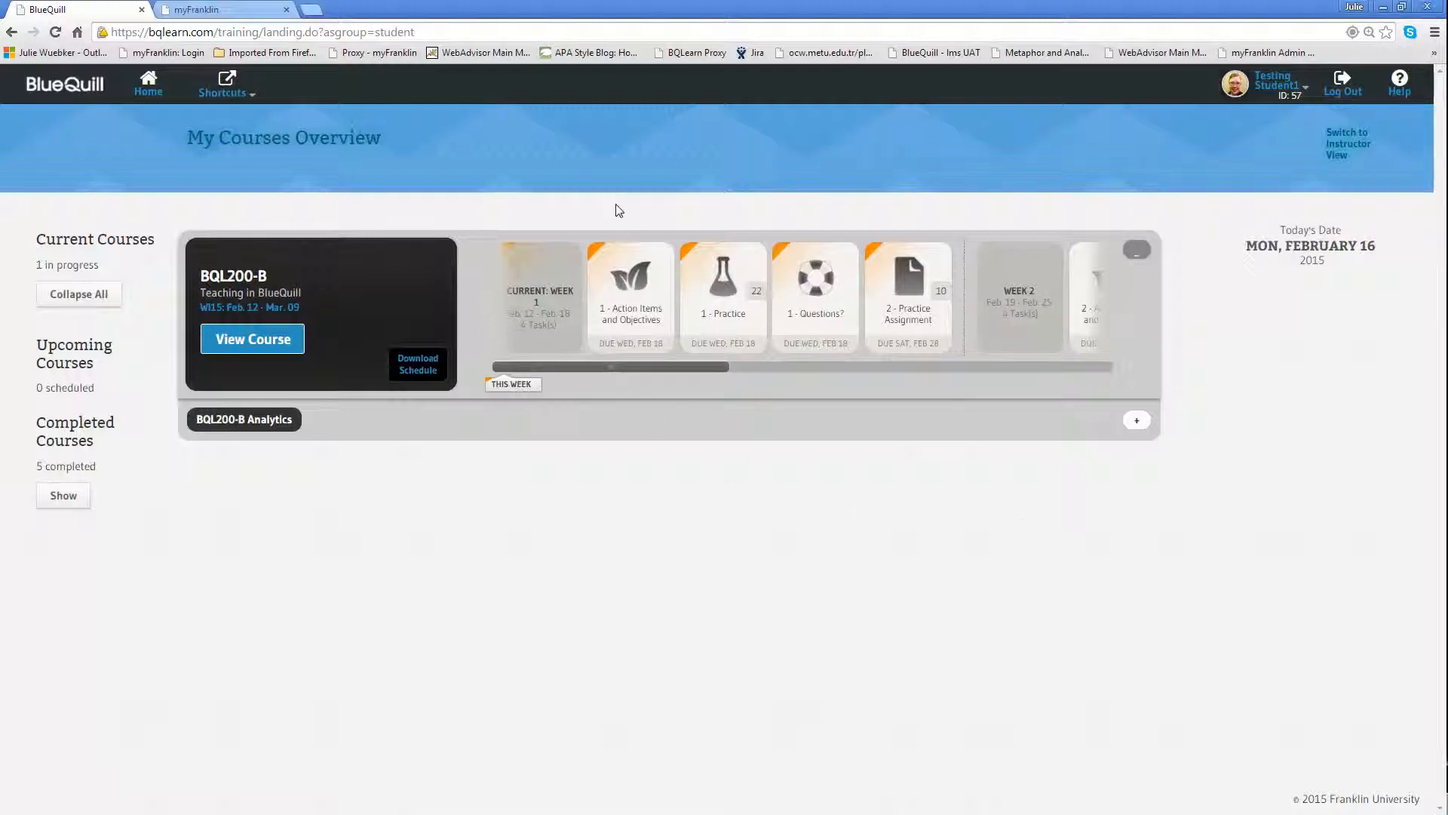
mouse_move(658, 378)
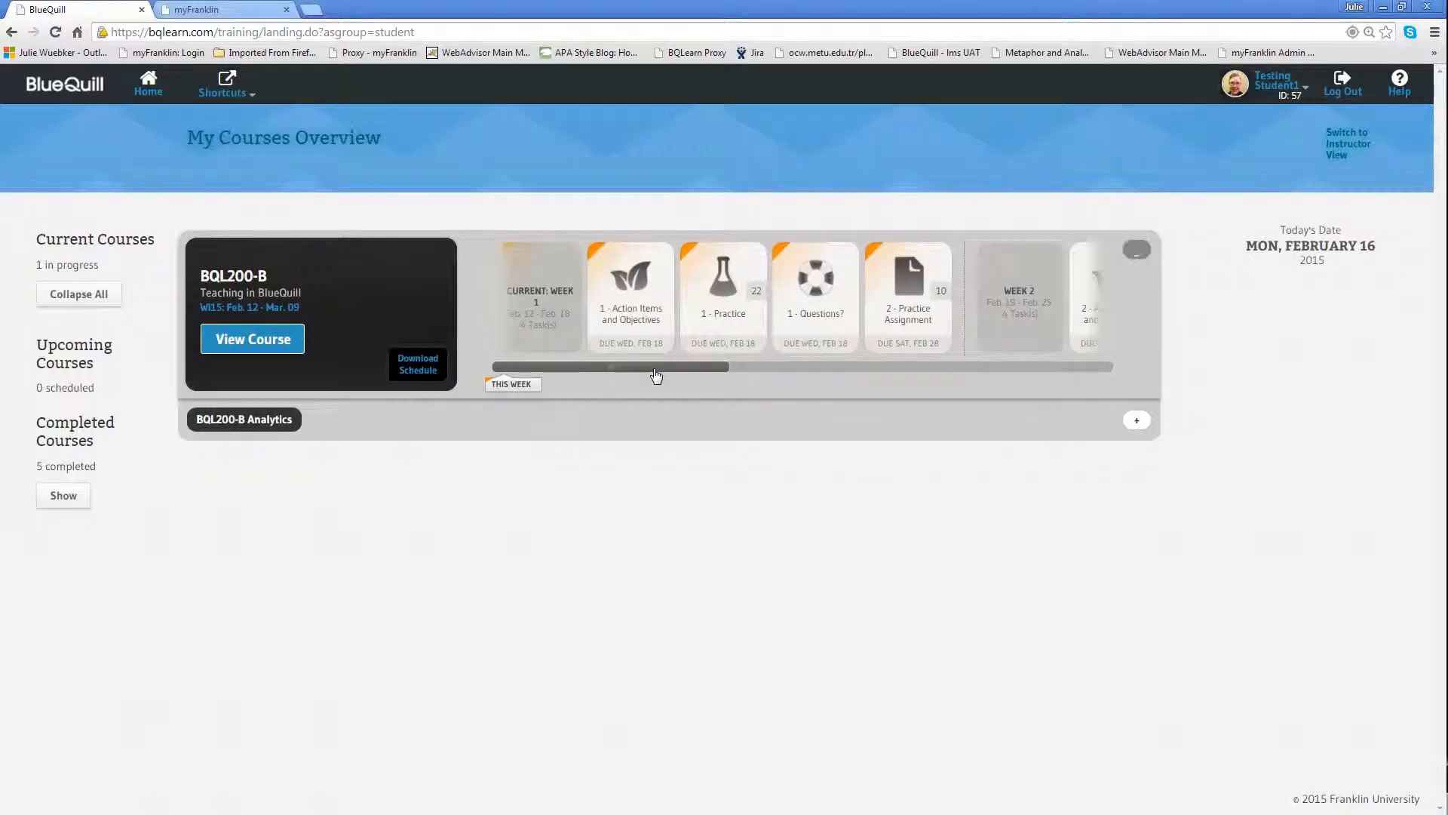
- View Module 1 Action Items, return to courses, and open BQL200-B down to Module 1's objects
click(630, 283)
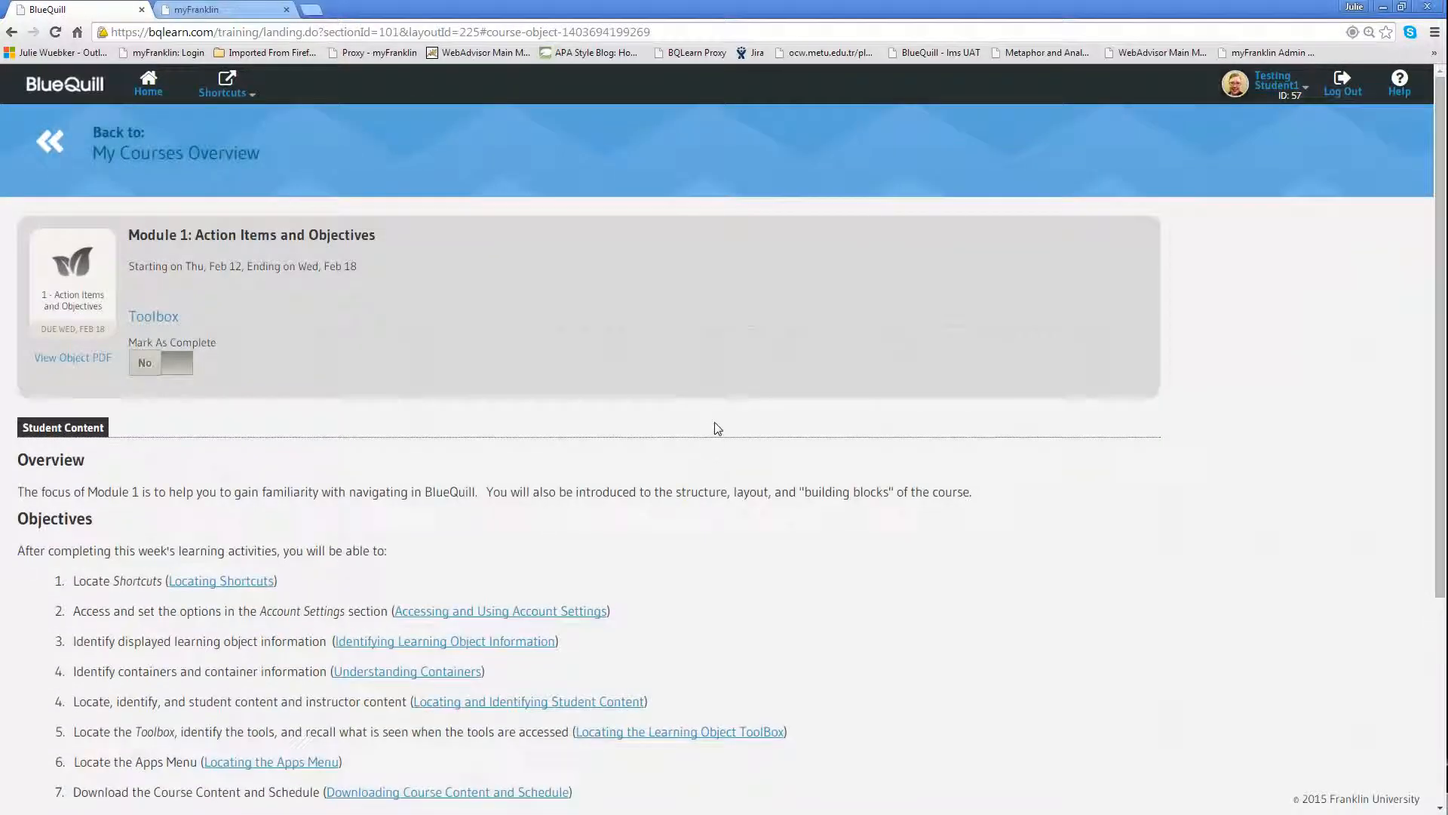
mouse_move(50, 144)
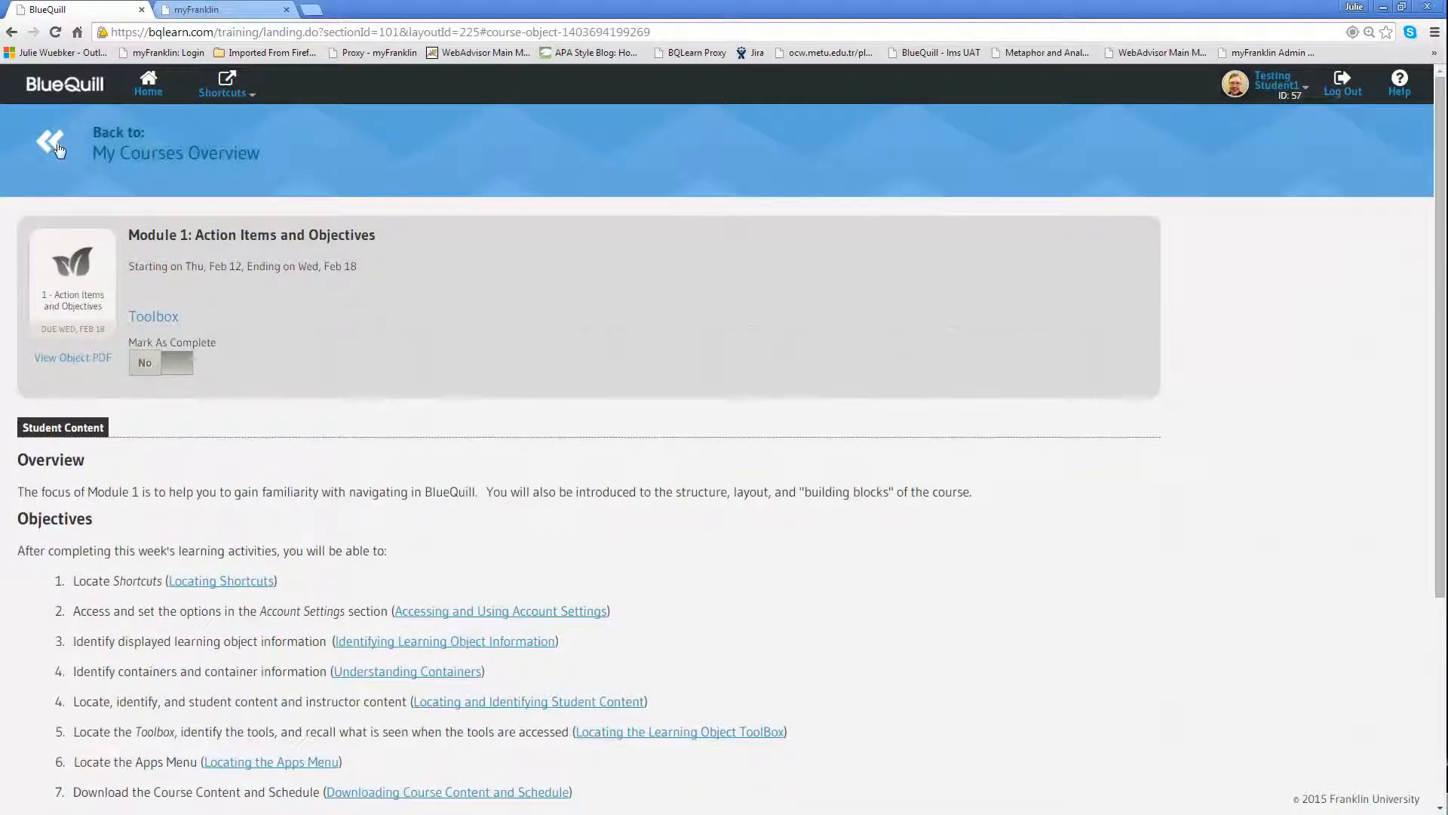
click(50, 145)
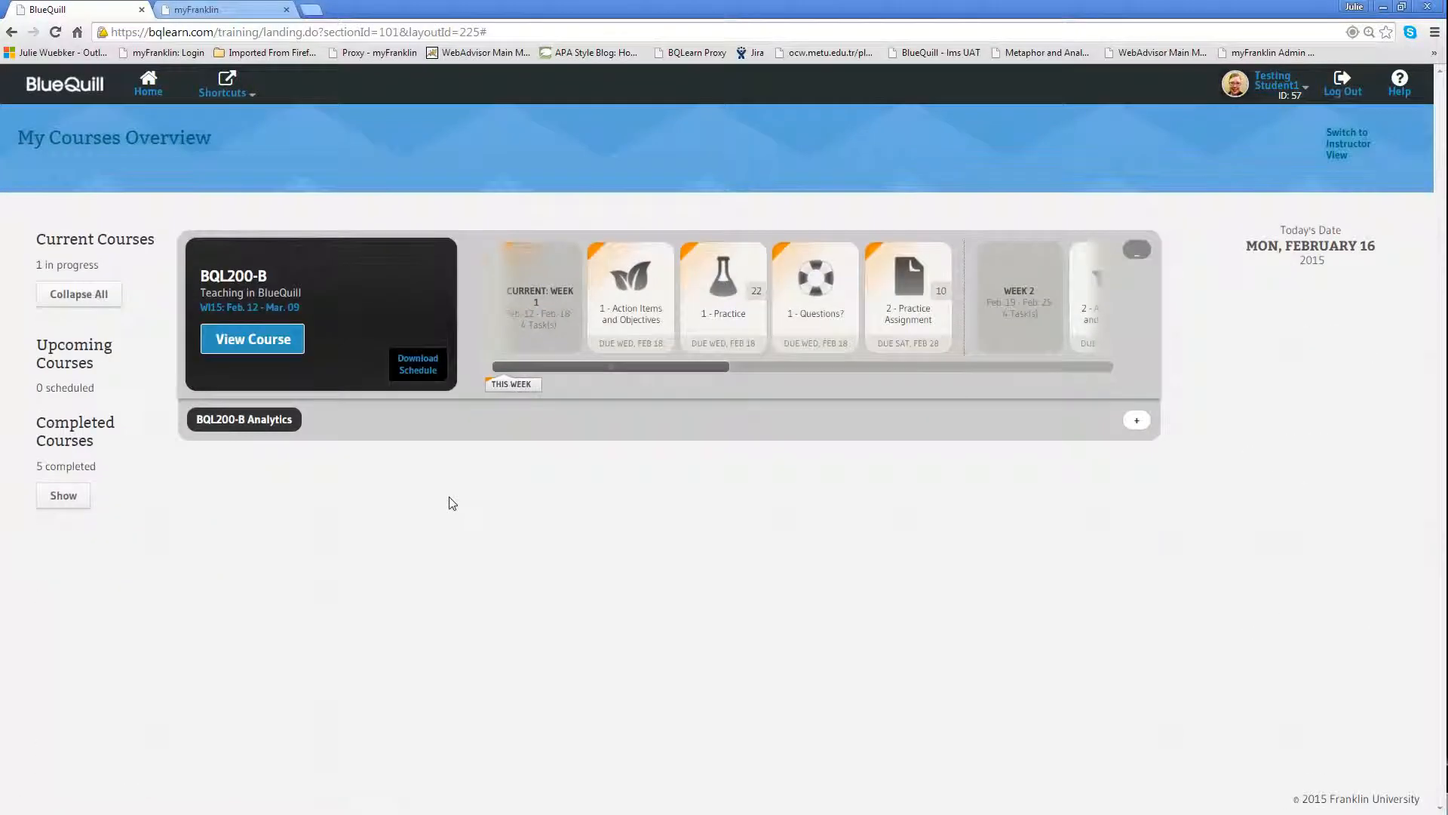
mouse_move(243, 372)
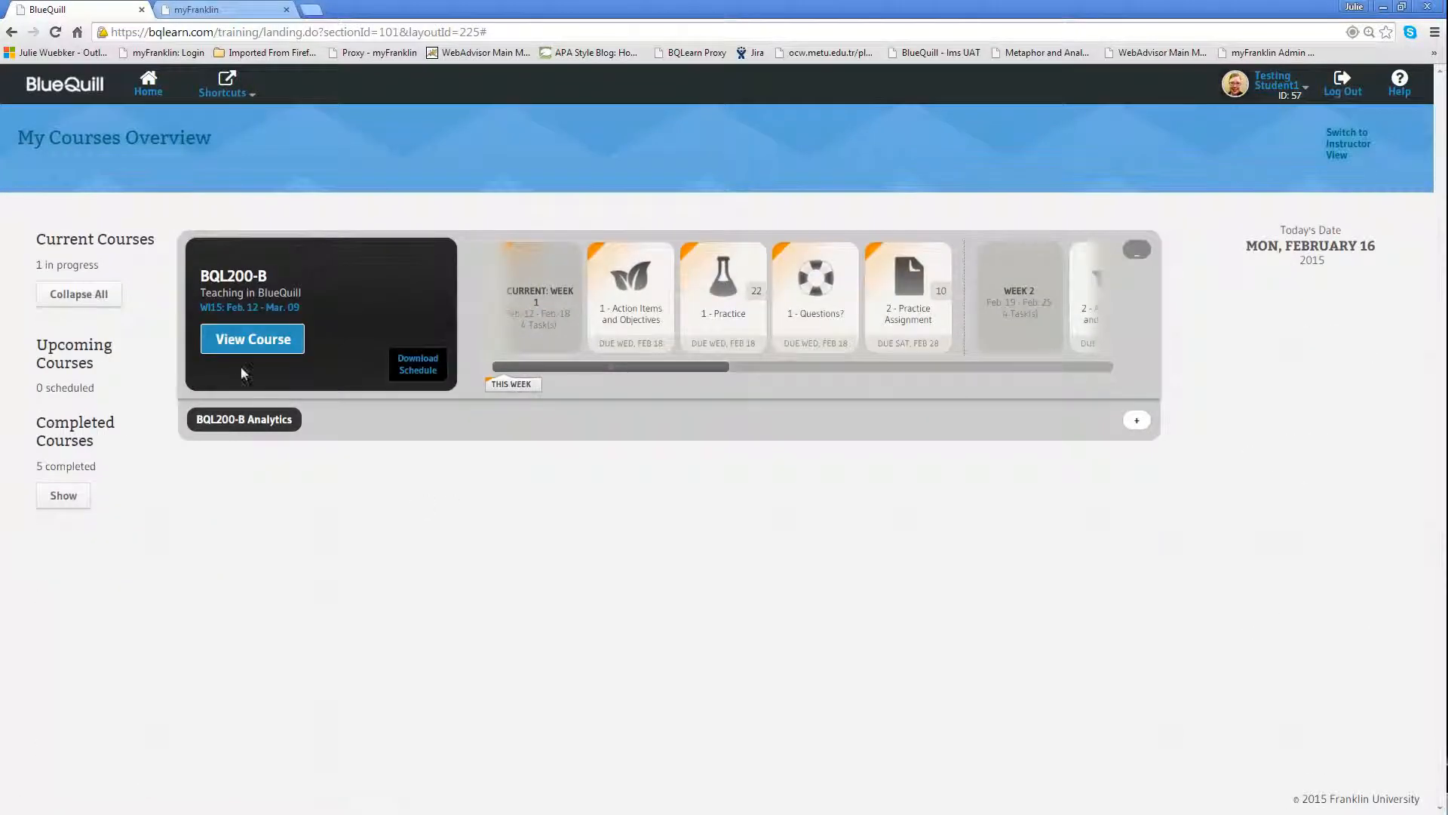
mouse_move(252, 339)
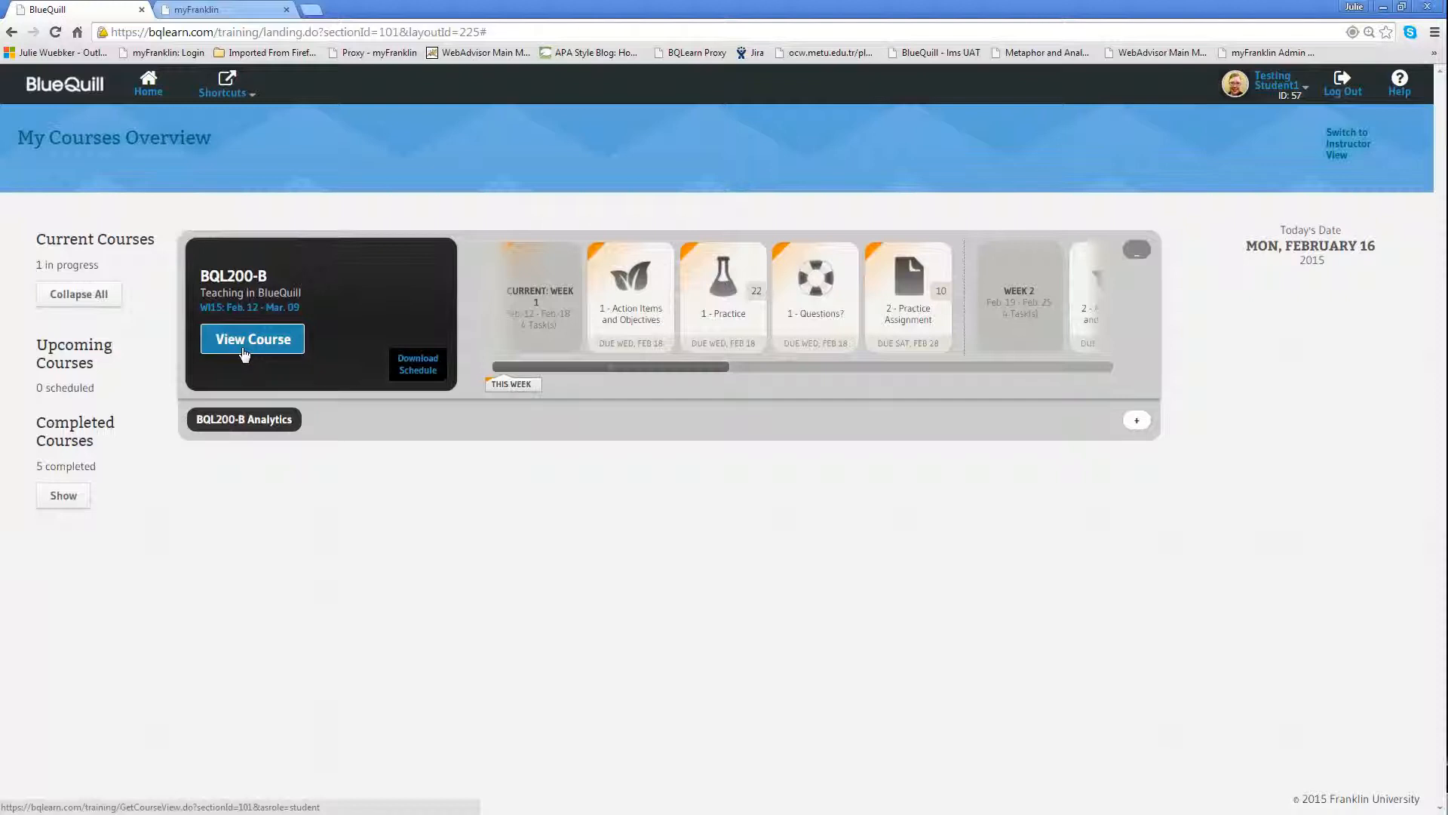
click(252, 339)
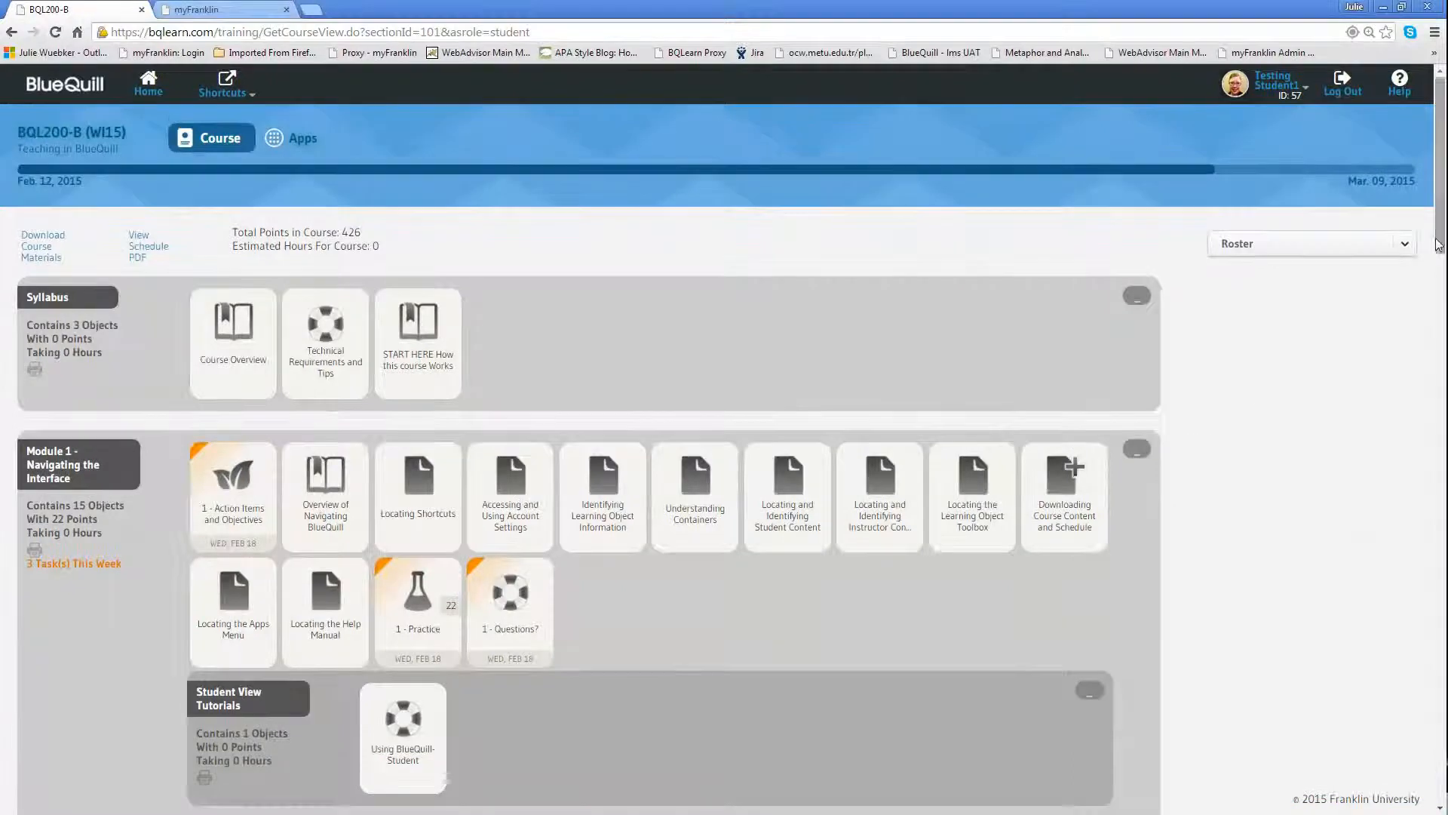
scroll(down, 3)
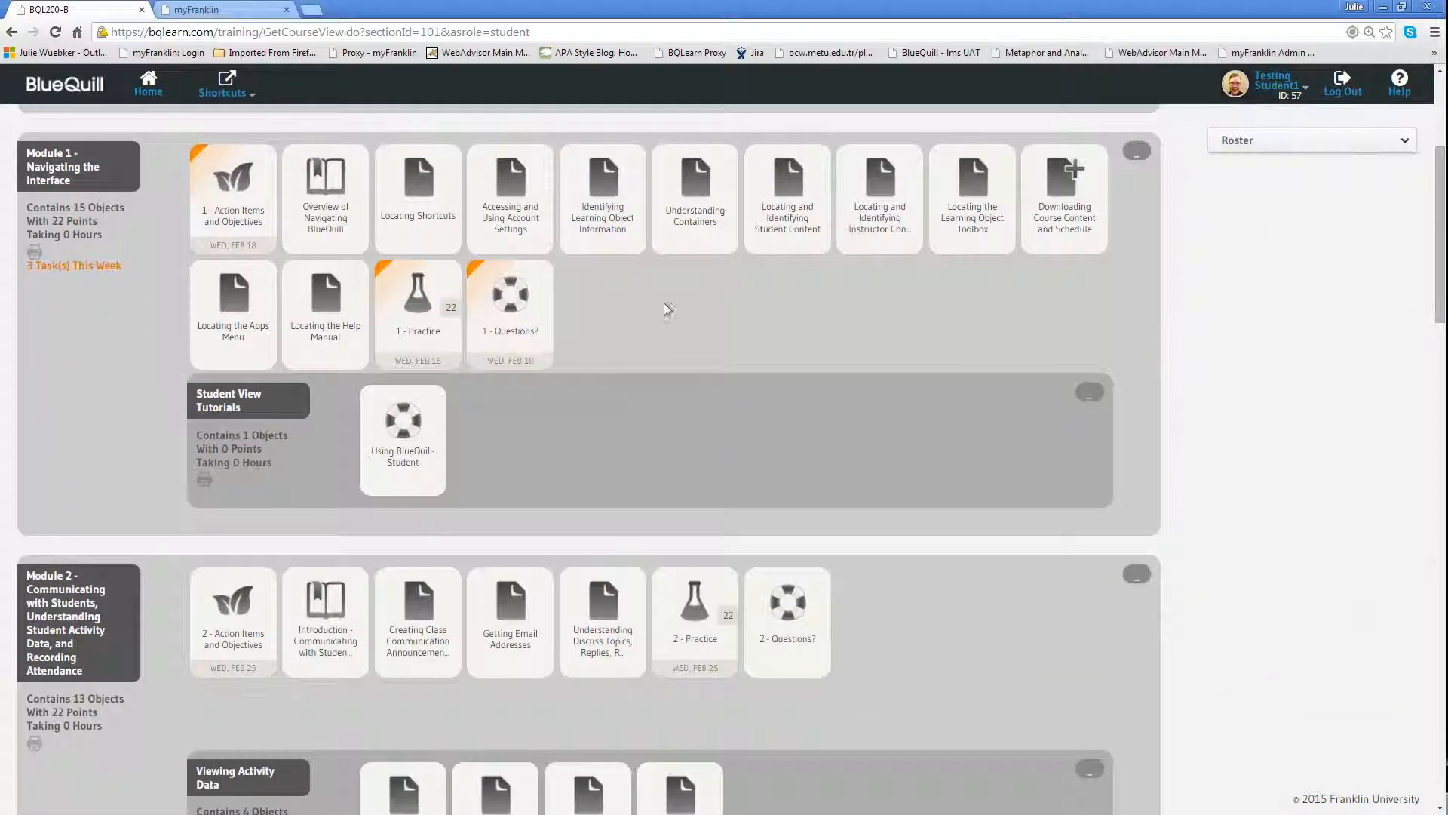
mouse_move(228, 200)
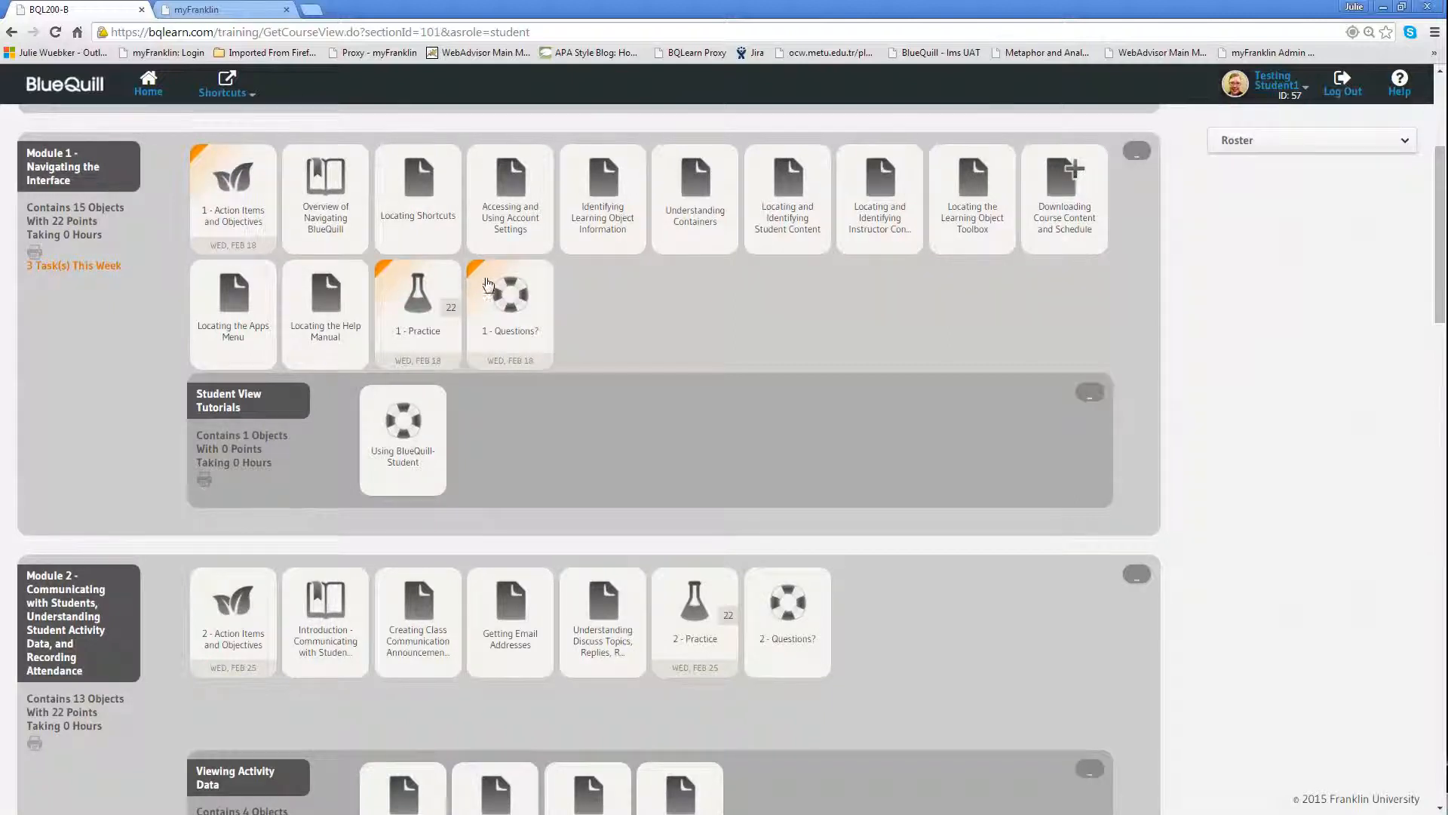
mouse_move(507, 296)
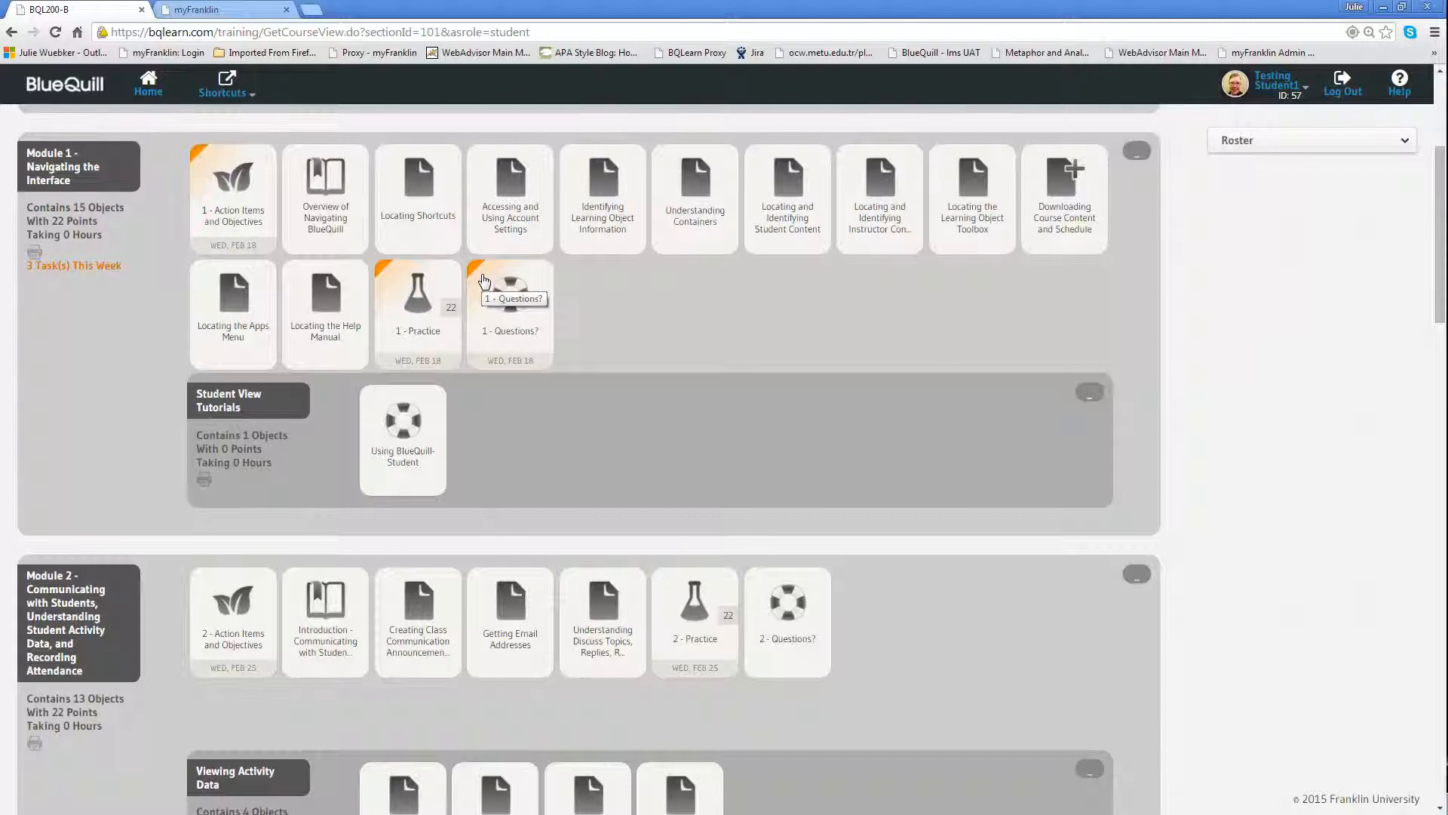
mouse_move(471, 359)
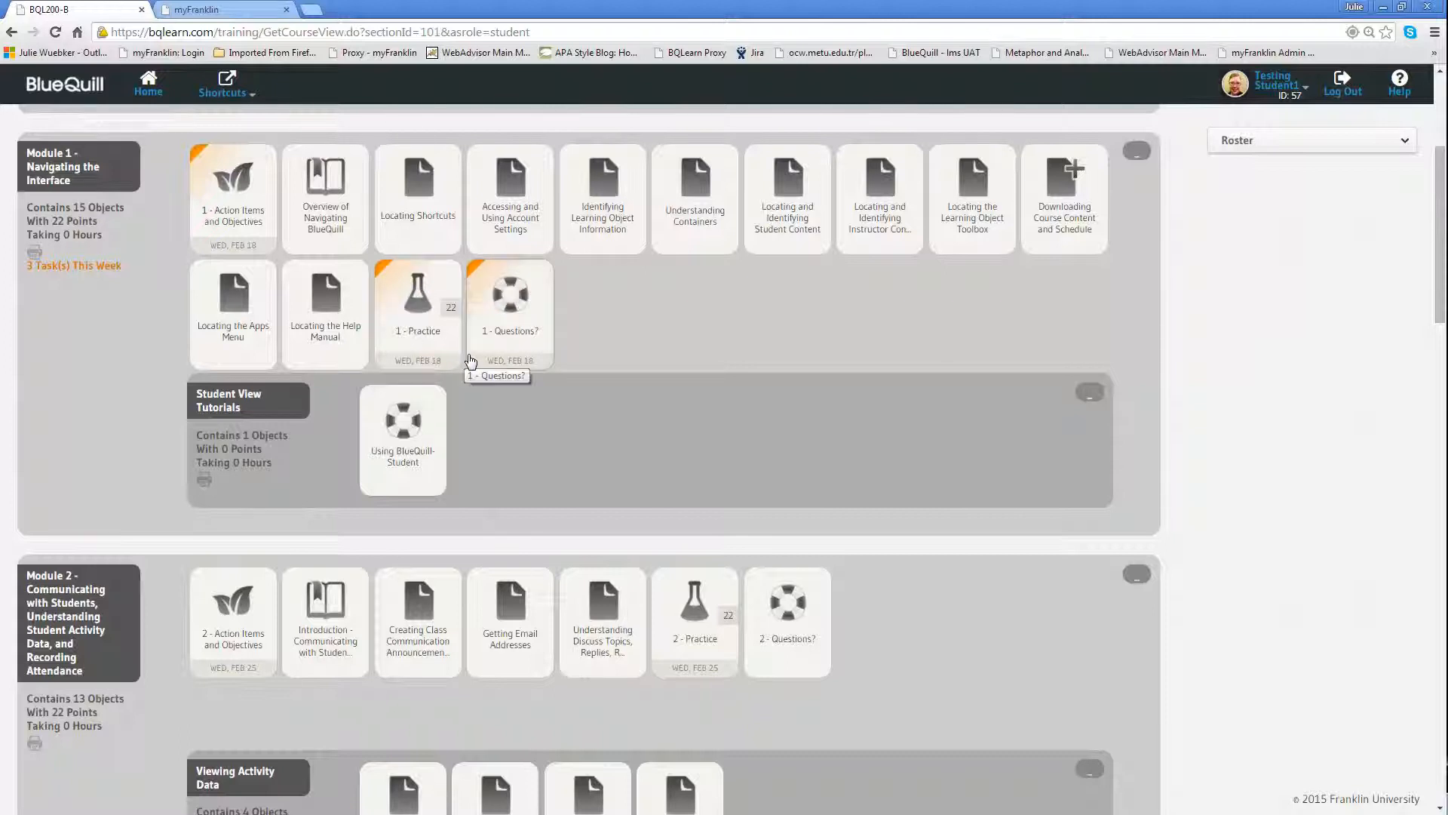
mouse_move(476, 386)
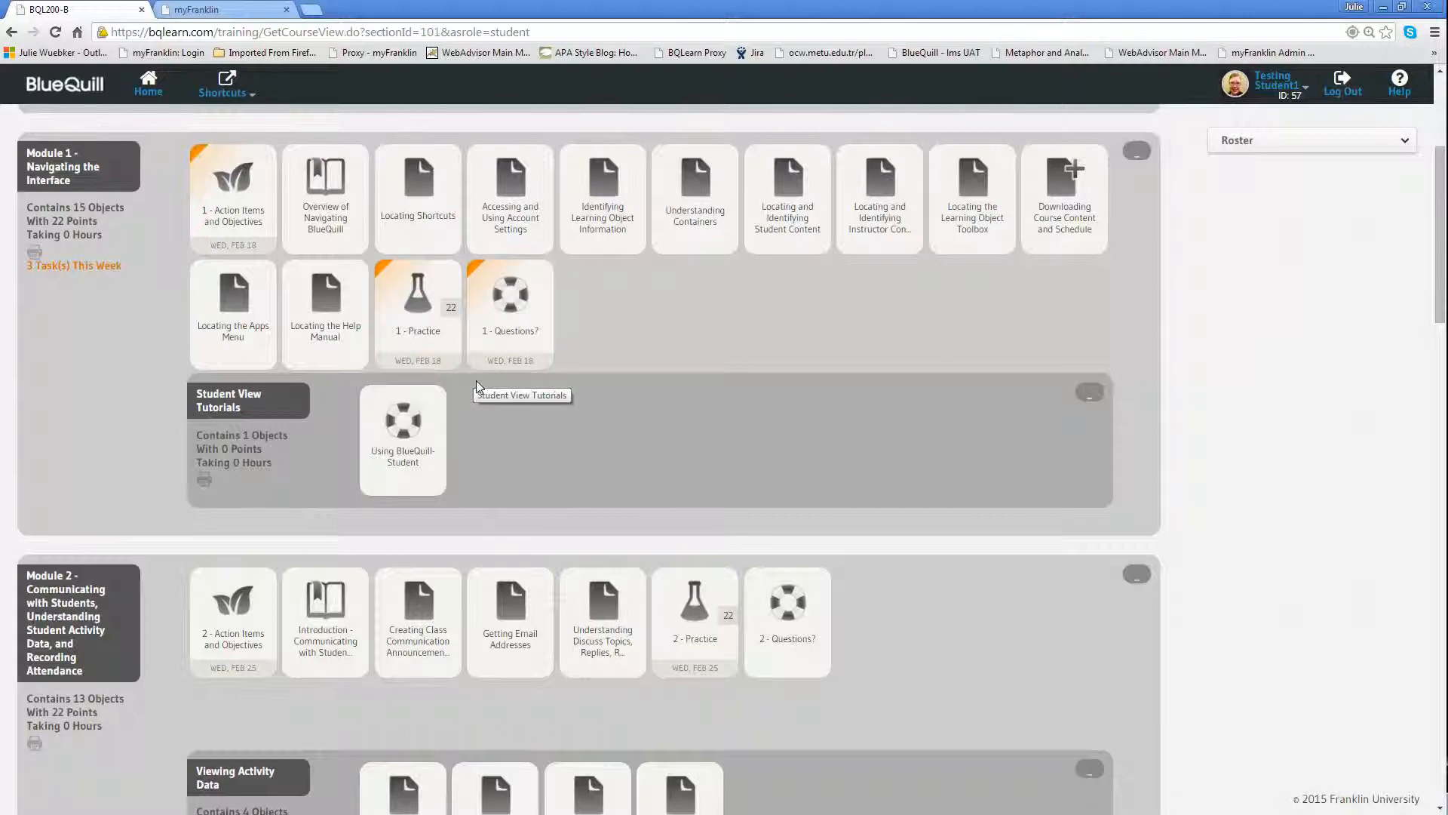
mouse_move(418, 305)
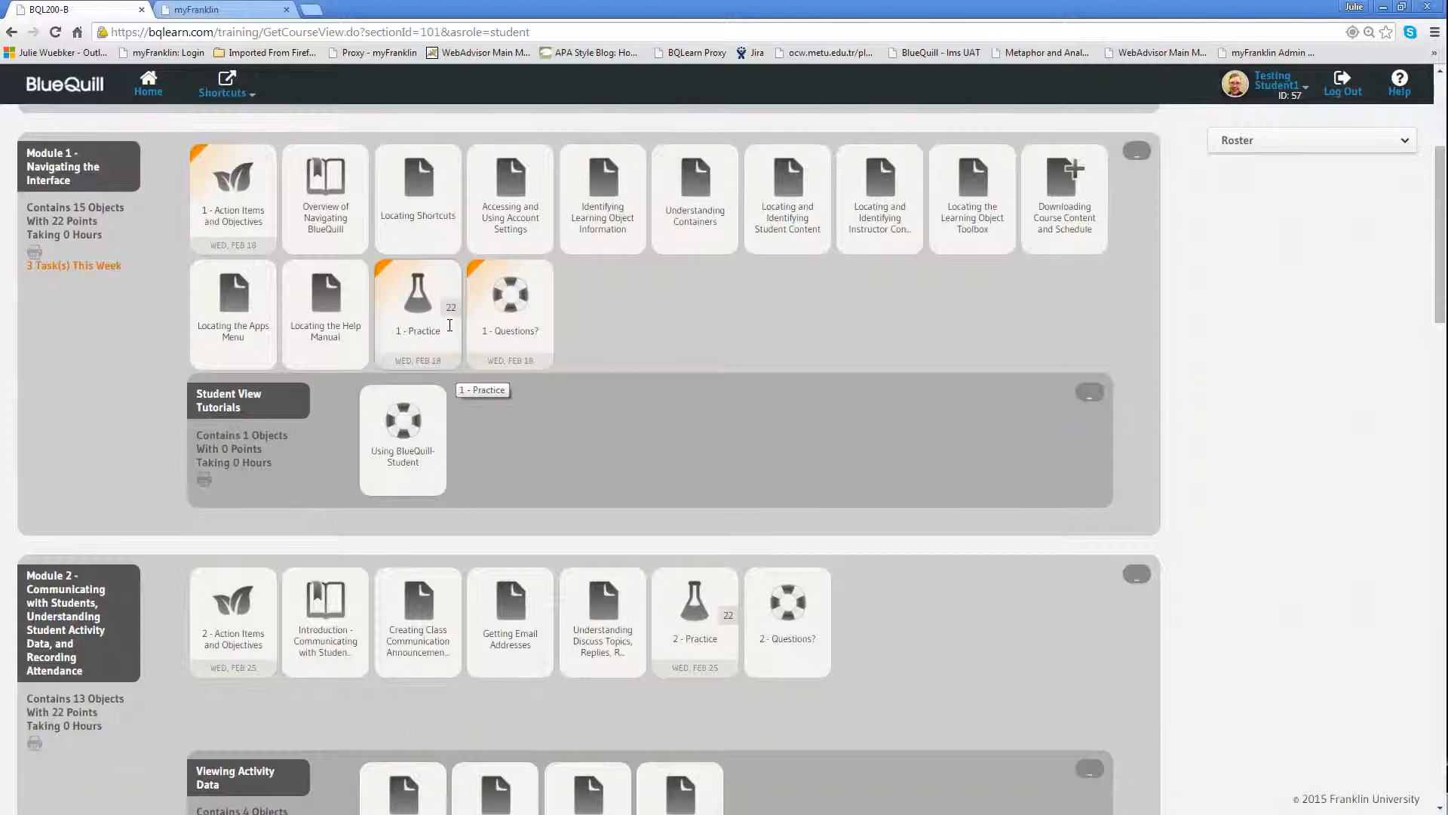
mouse_move(451, 320)
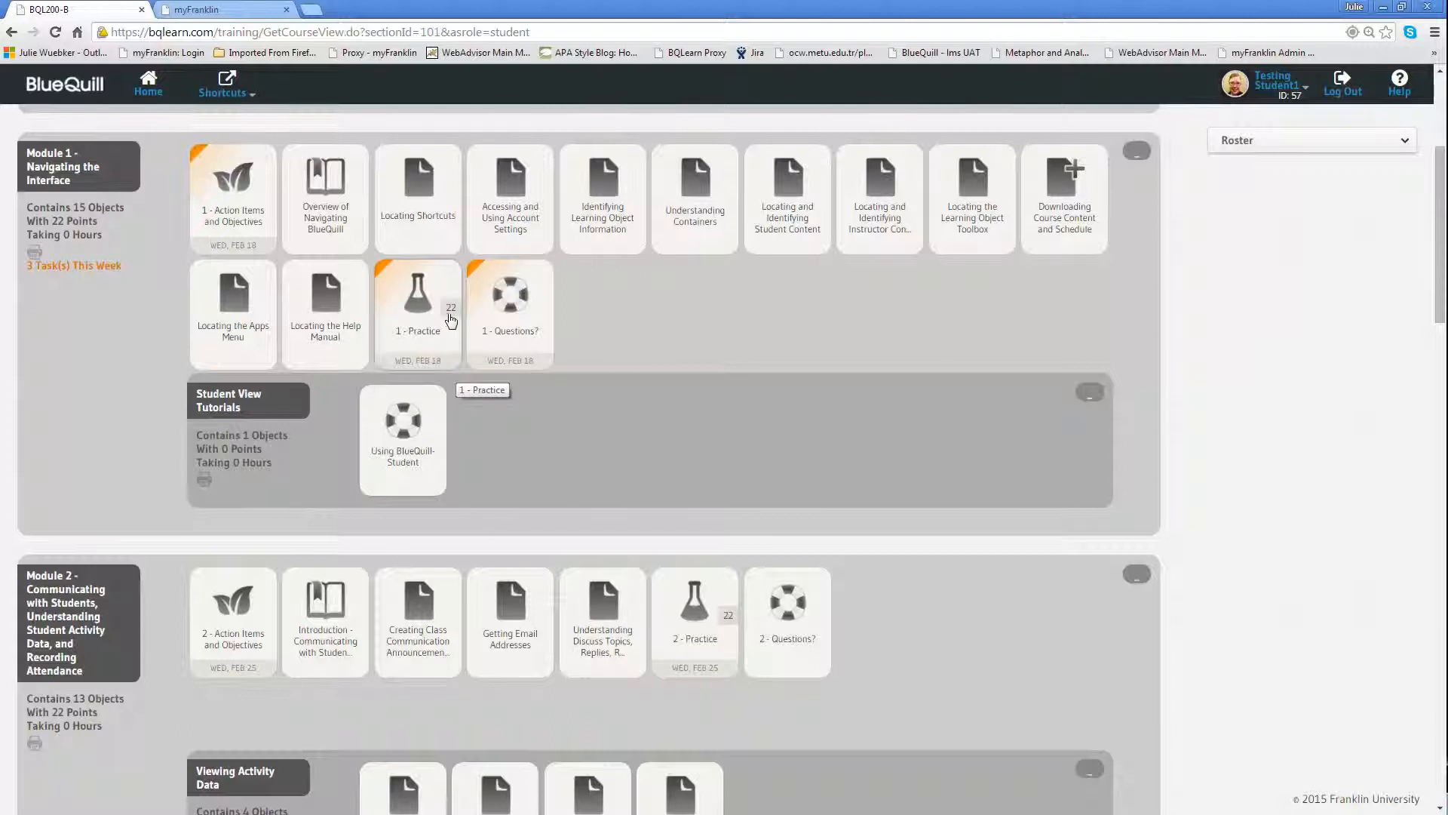
mouse_move(523, 316)
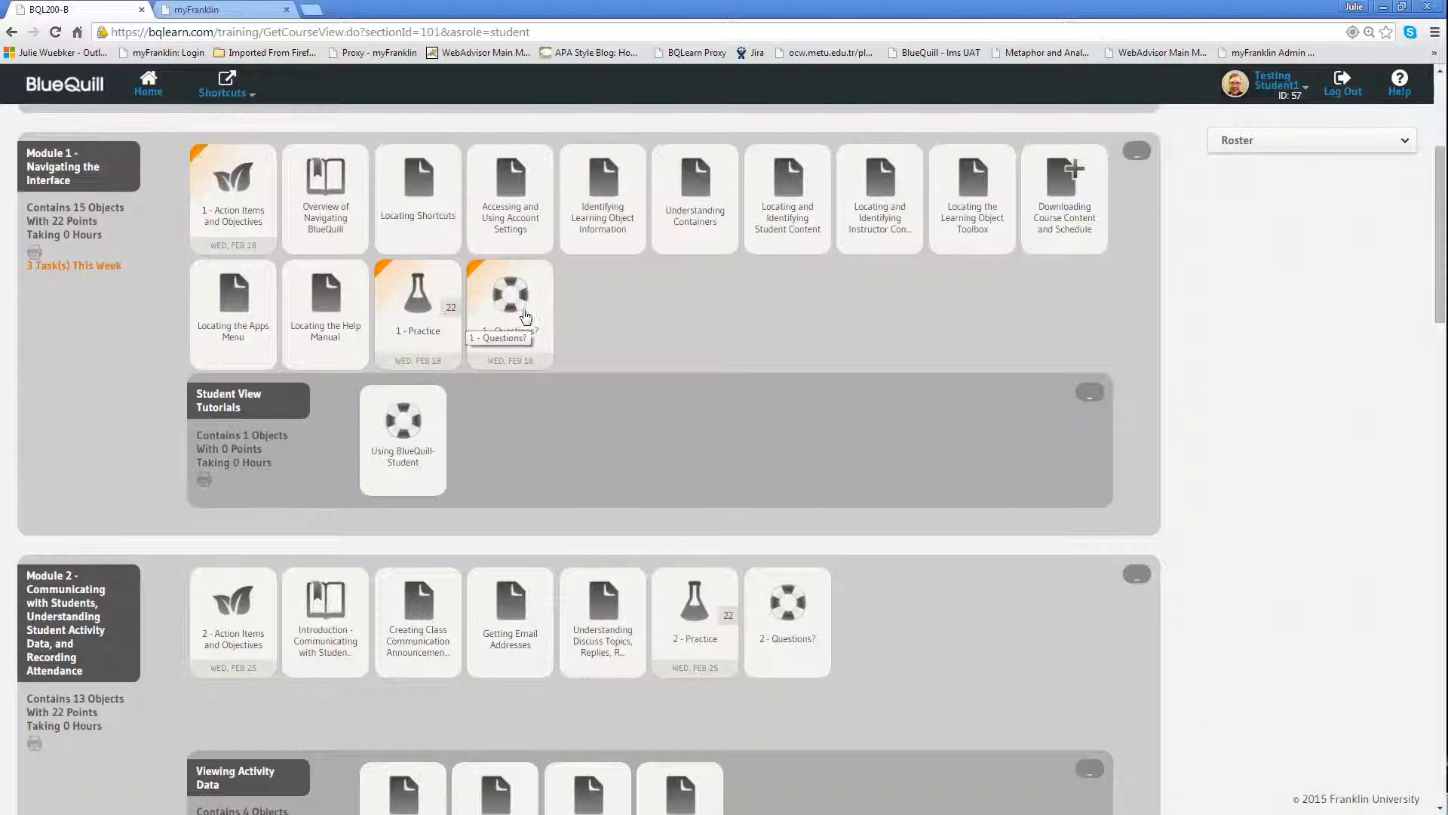
mouse_move(540, 314)
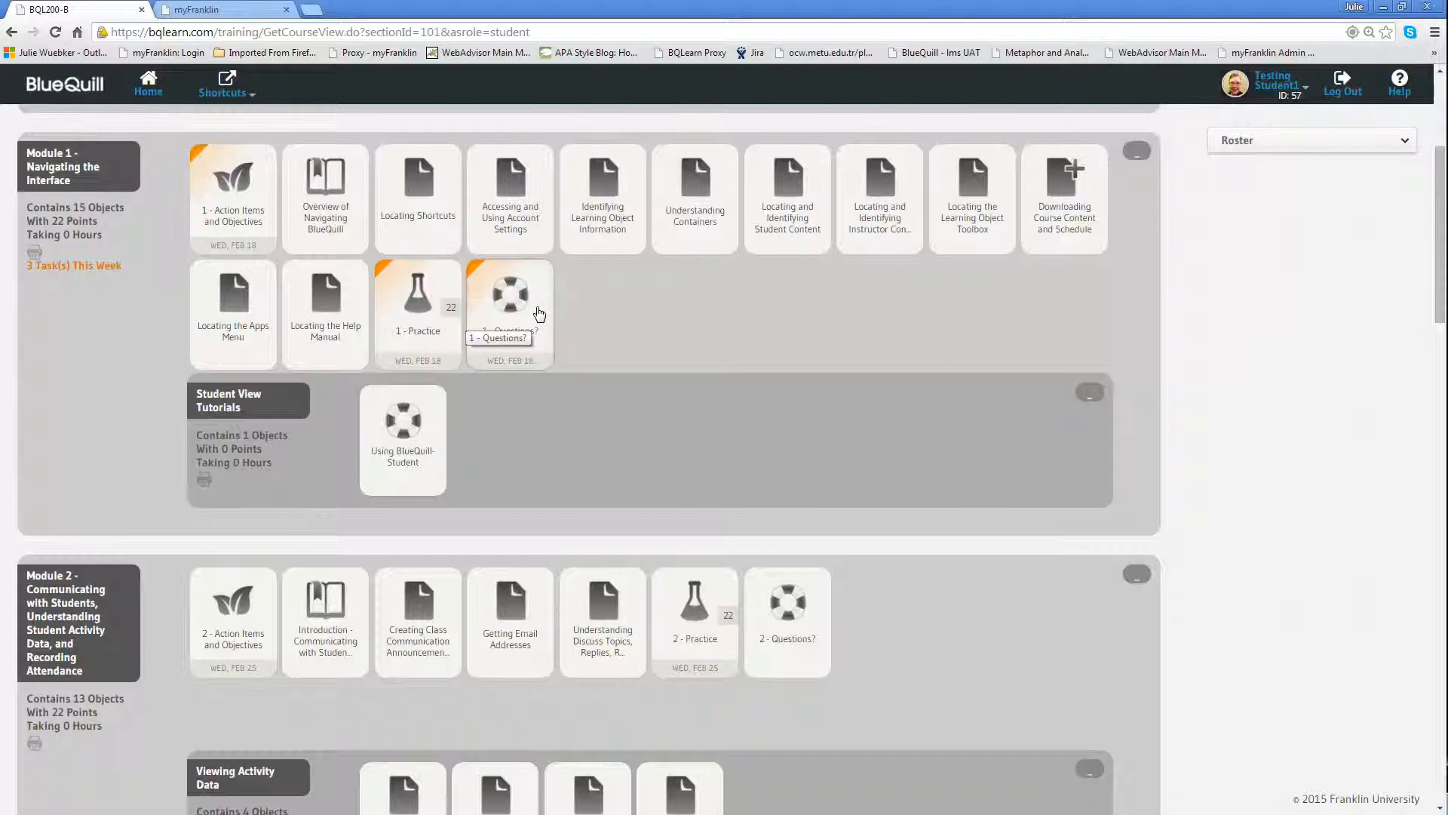
mouse_move(254, 201)
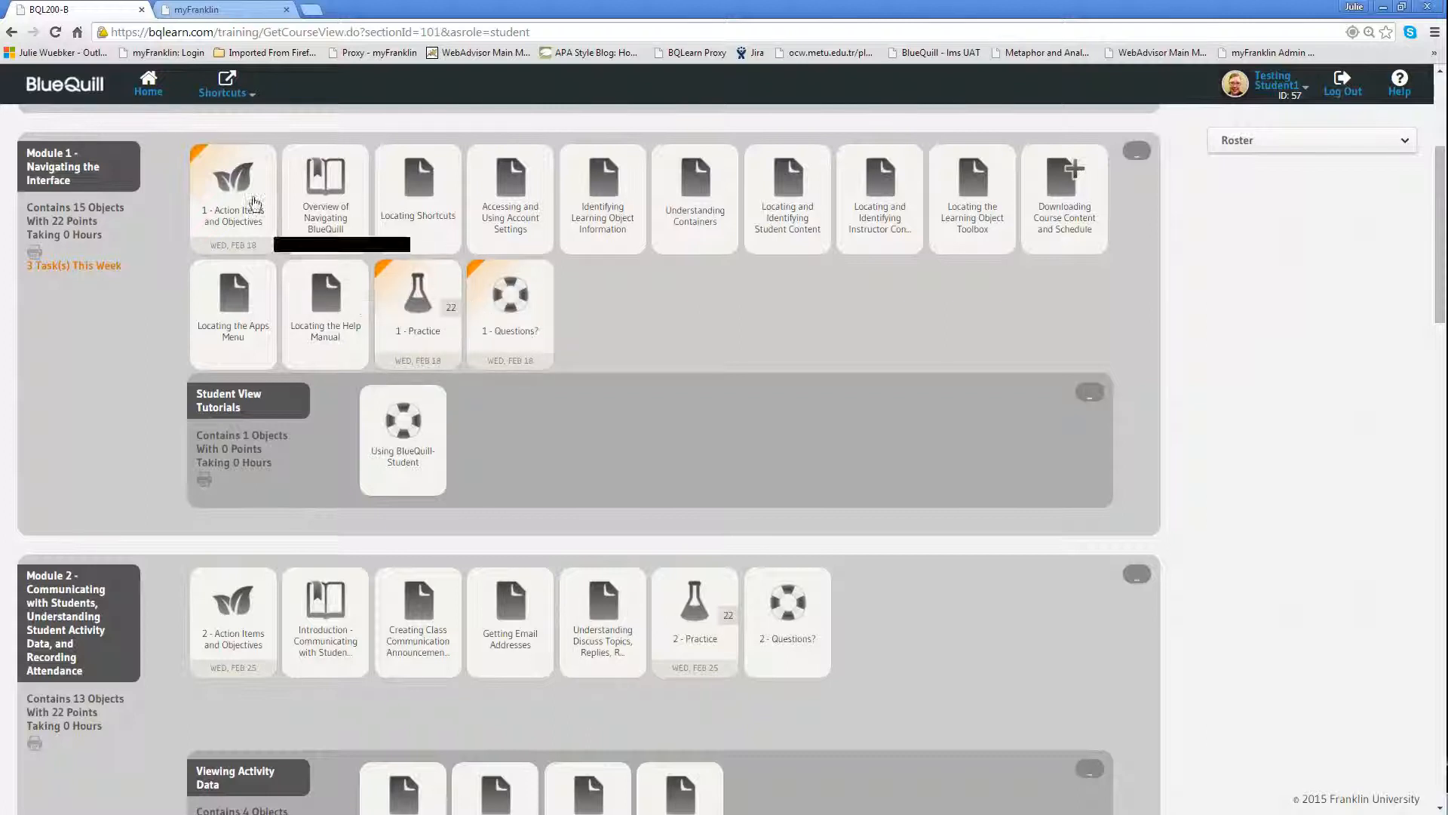
mouse_move(416, 295)
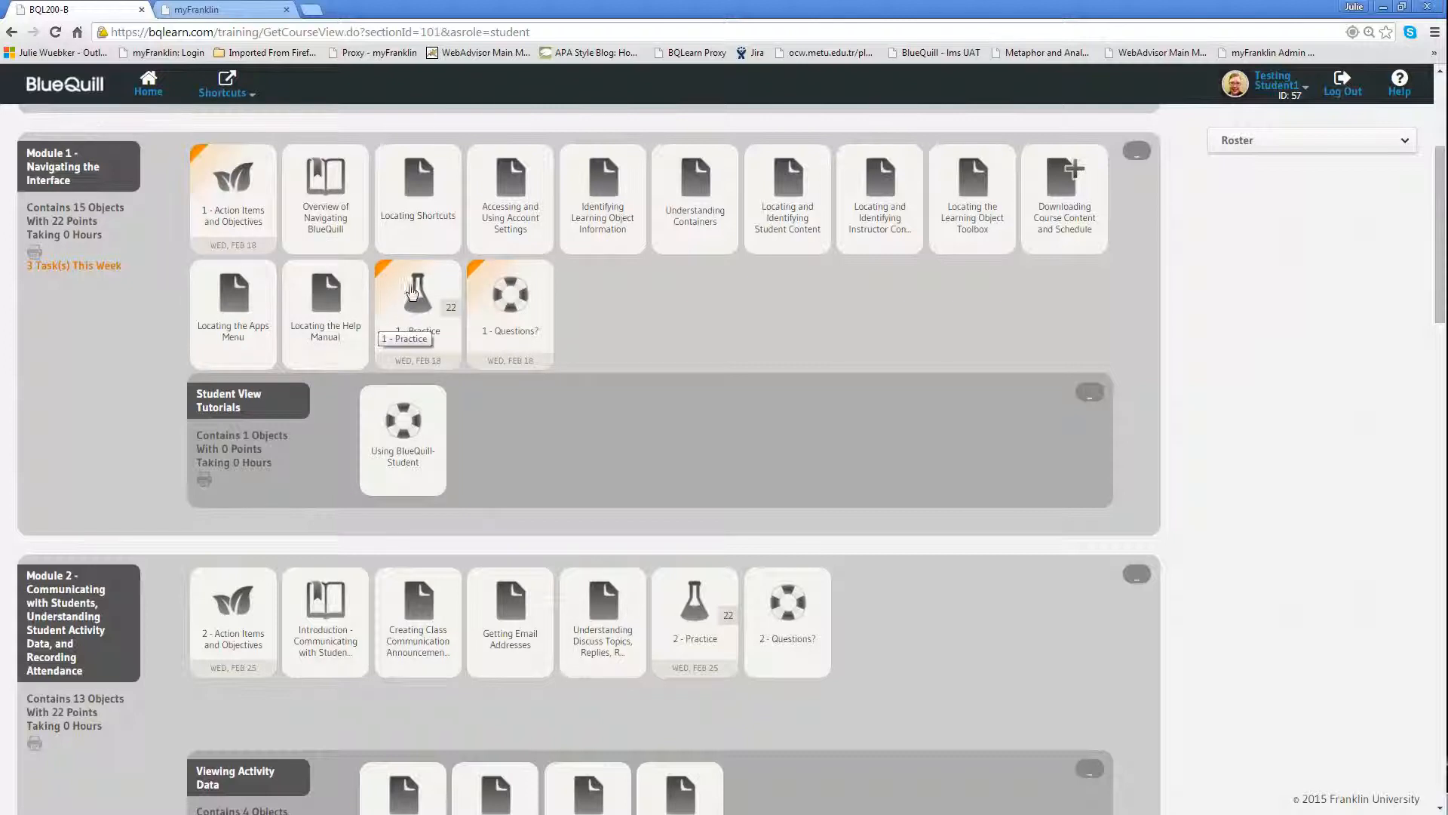
mouse_move(339, 269)
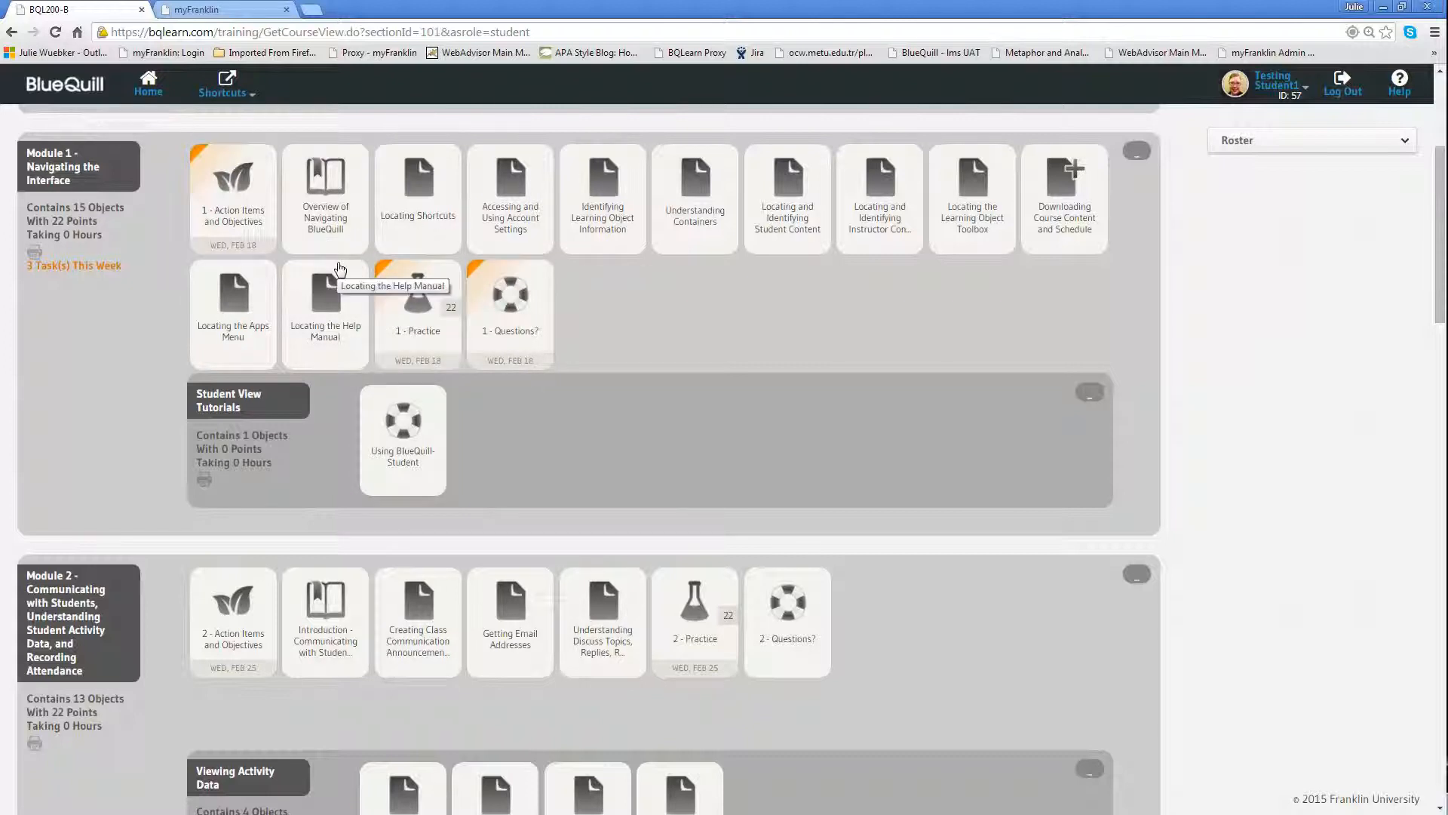
mouse_move(625, 454)
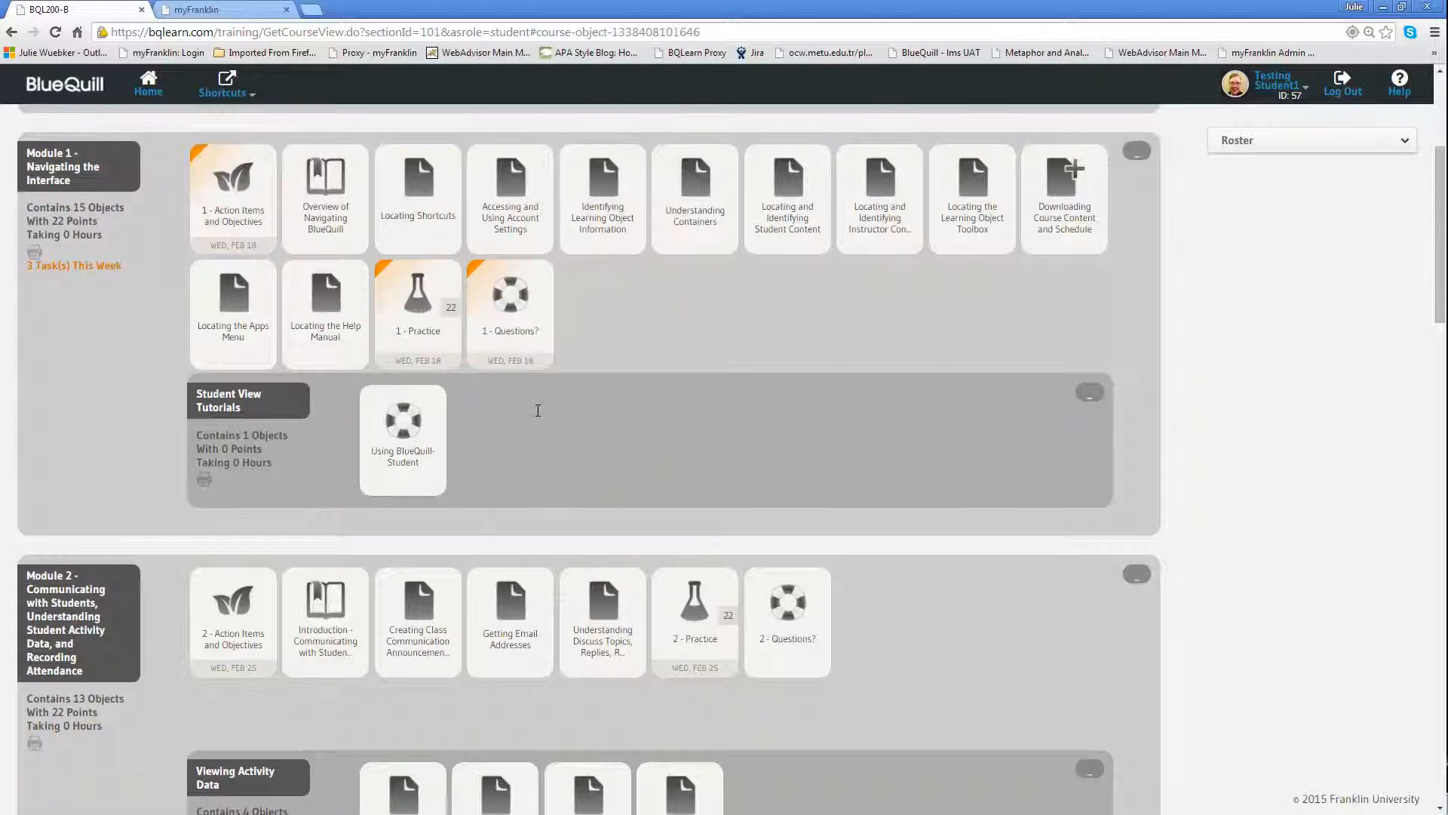
- Open the Module 1 Practice assignment showing its 22 points, due date and action items
click(418, 296)
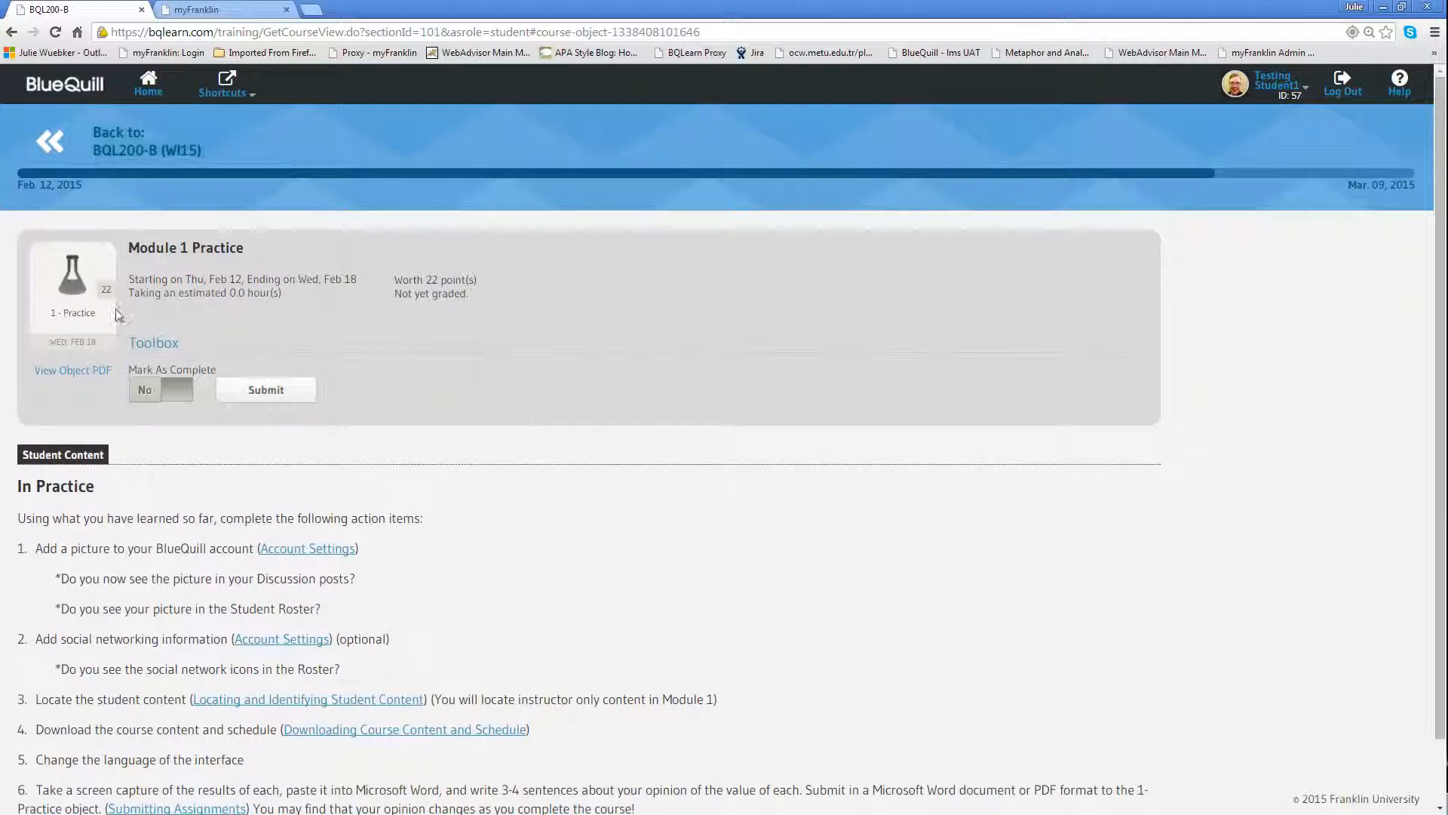
mouse_move(379, 310)
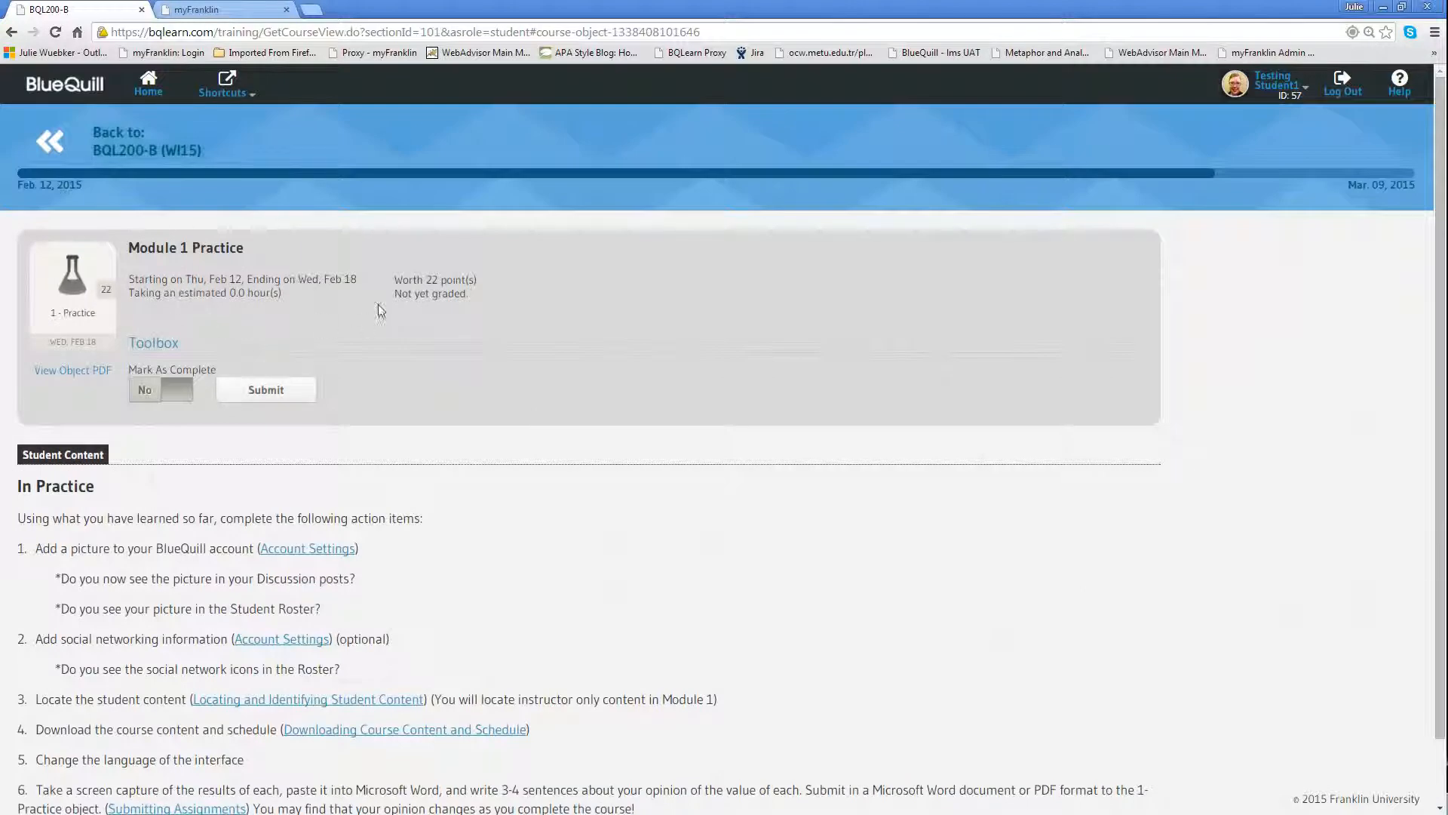
mouse_move(414, 281)
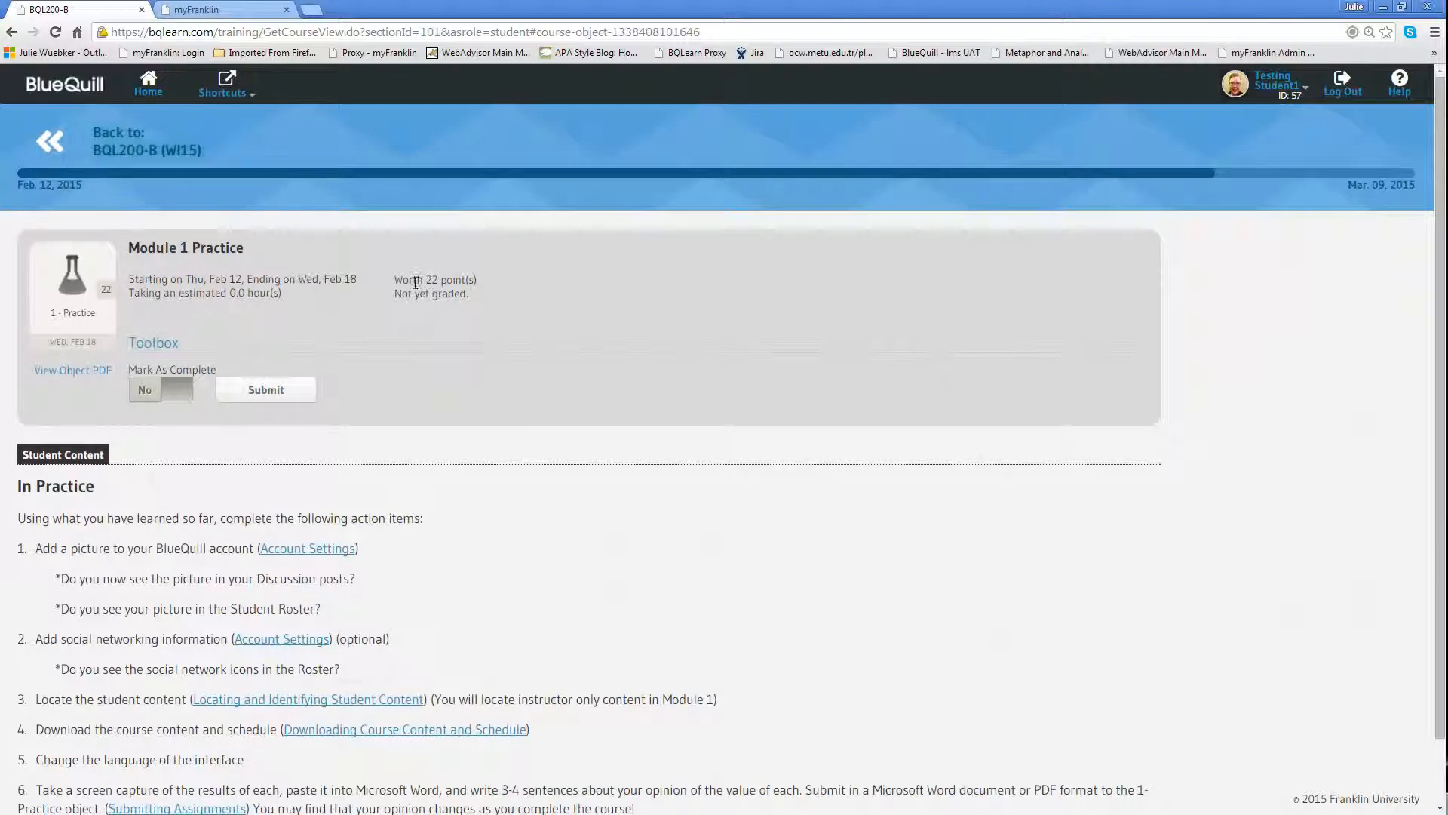
mouse_move(261, 305)
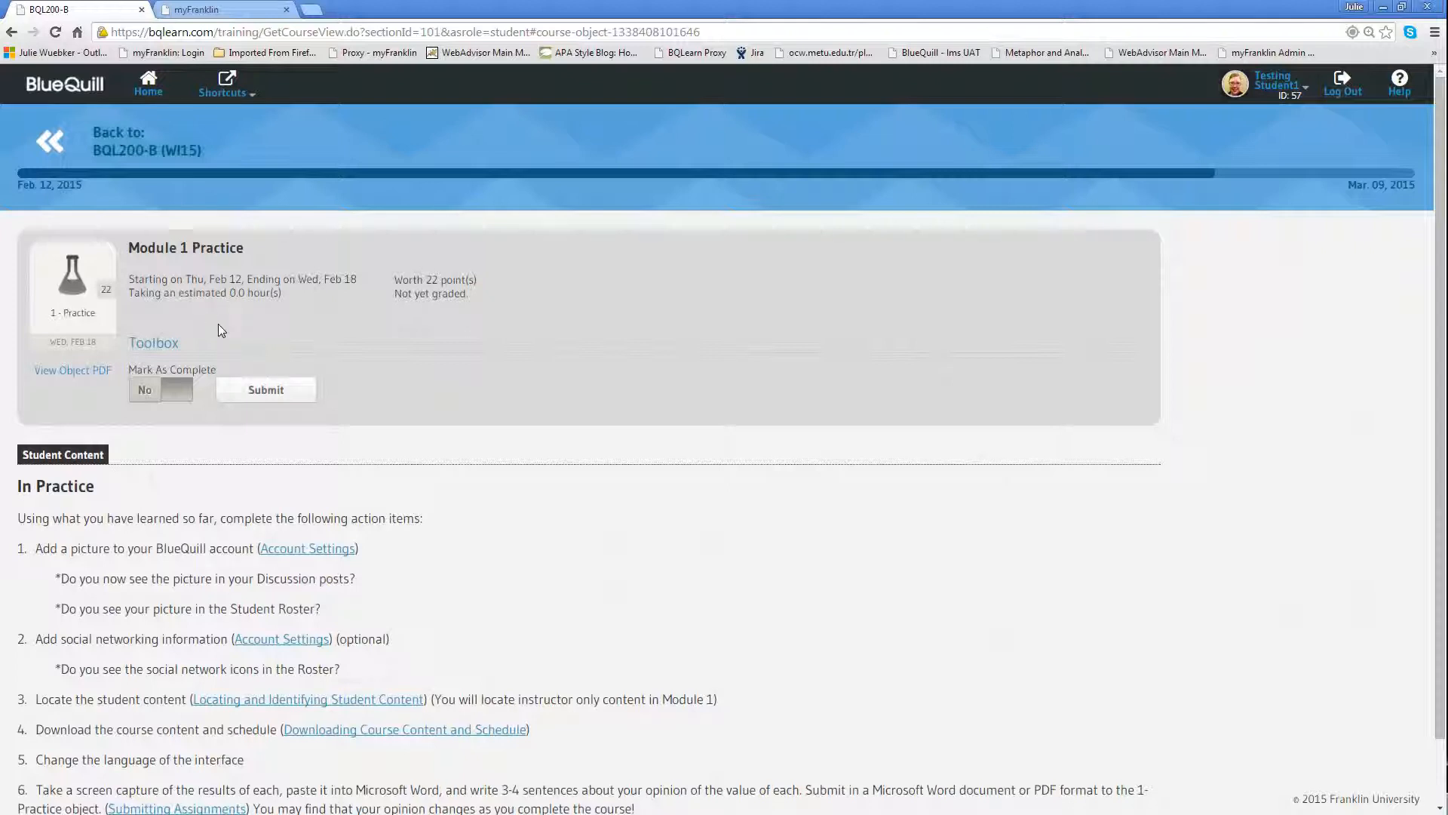
mouse_move(322, 282)
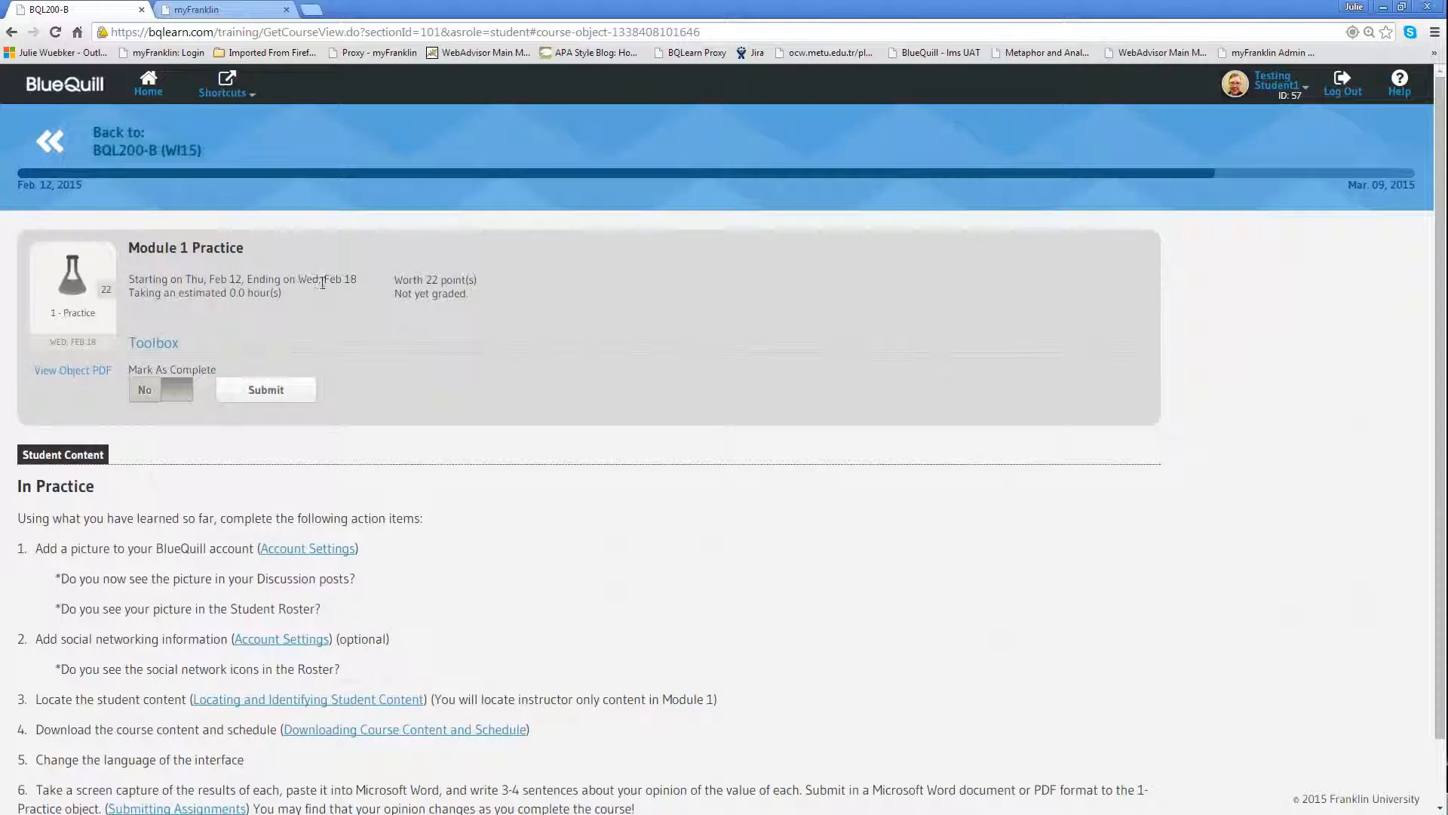
mouse_move(87, 354)
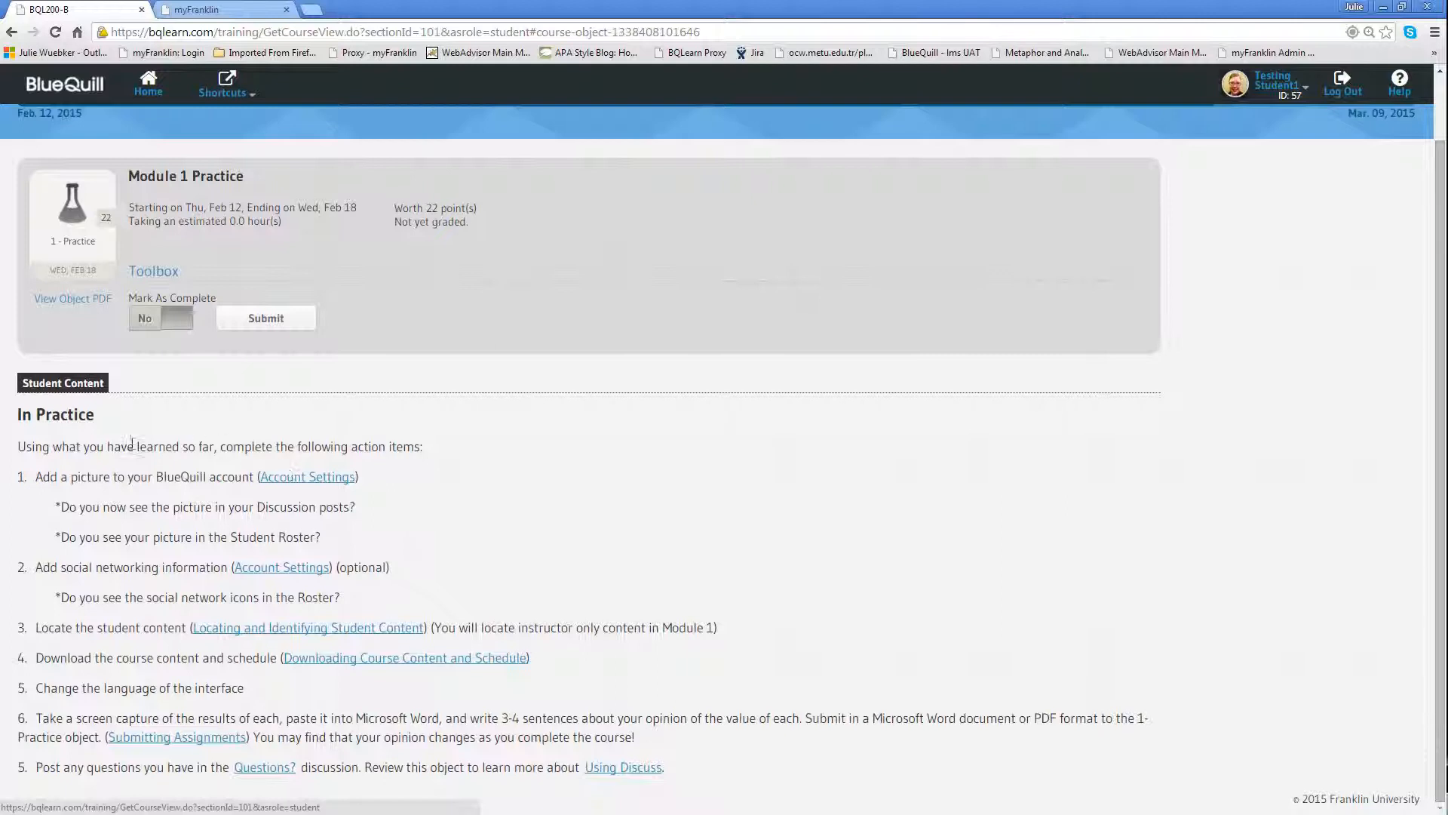
mouse_move(359, 504)
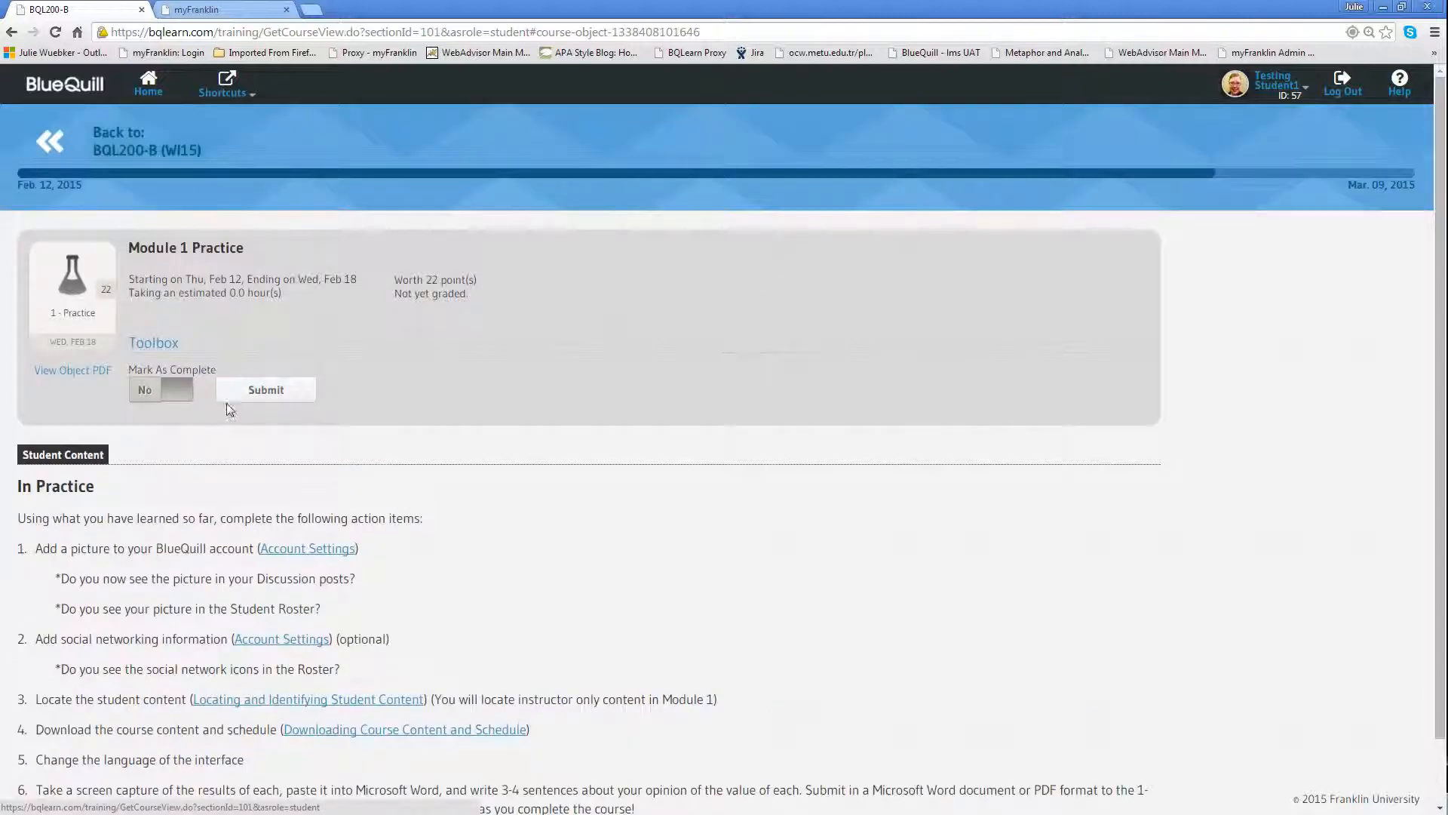
mouse_move(312, 410)
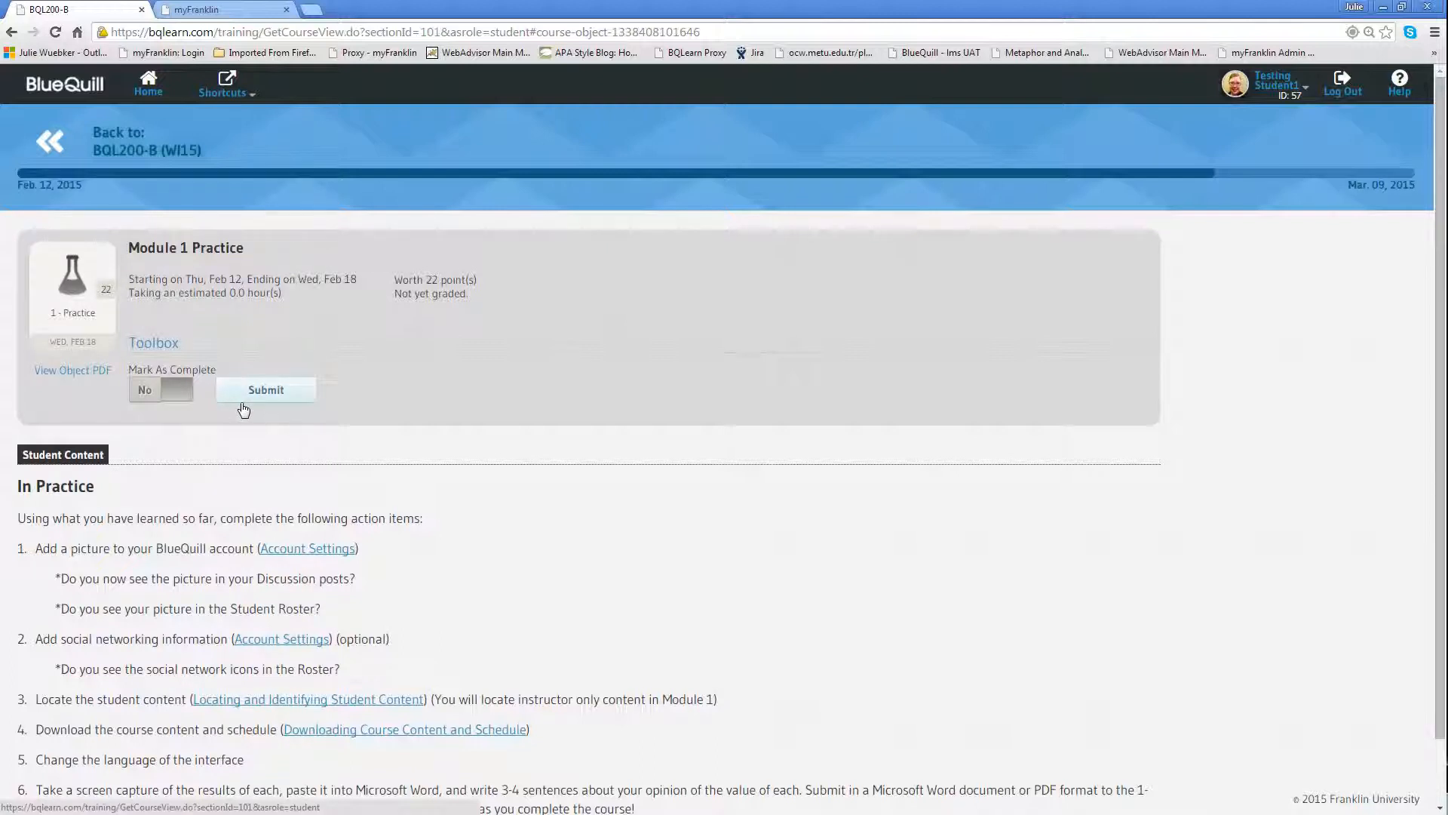
mouse_move(141, 238)
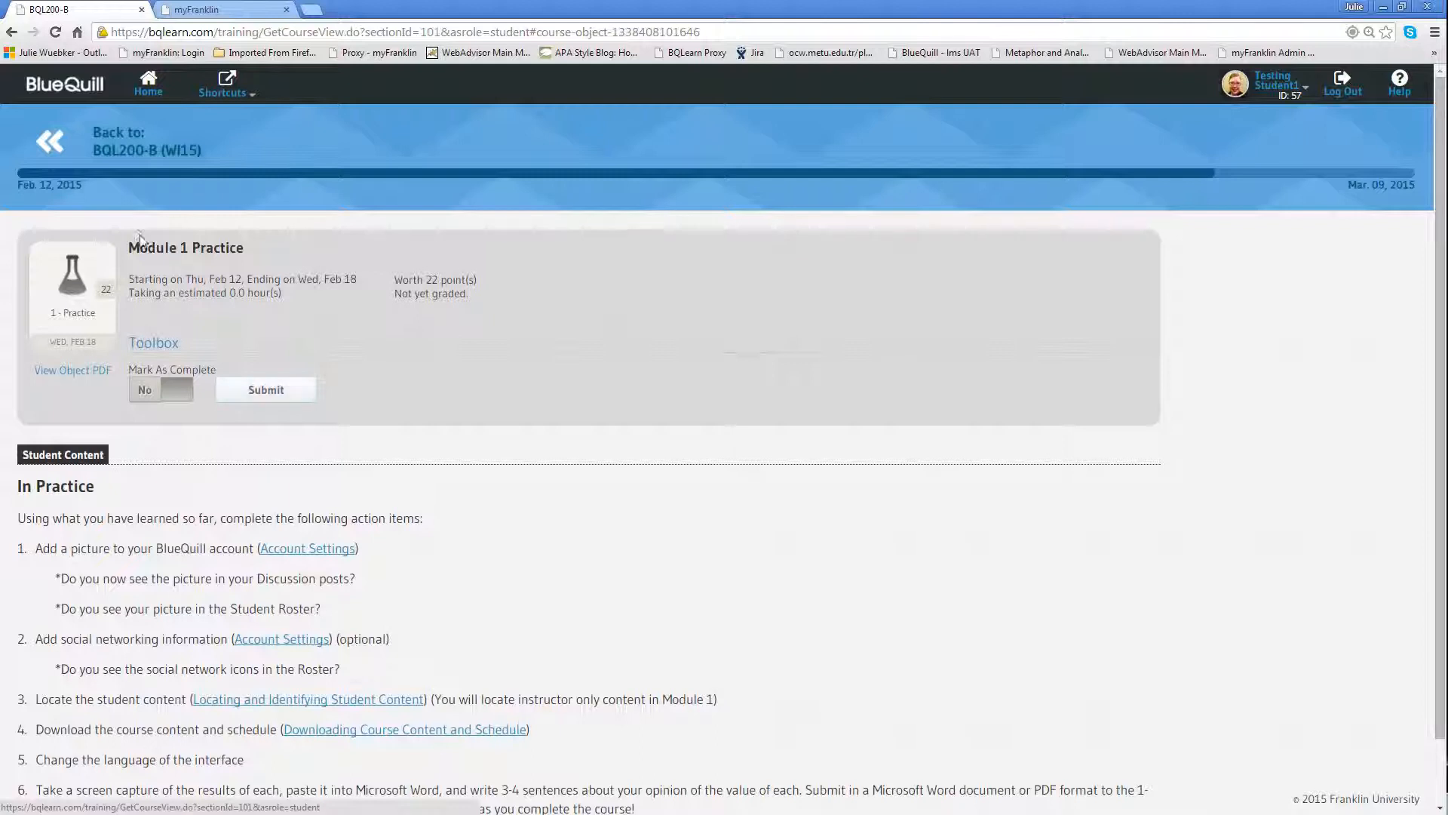
- Go back to BQL200-B (WI15) and scroll through Modules 2, 3 and the 35 practice assignments
click(48, 142)
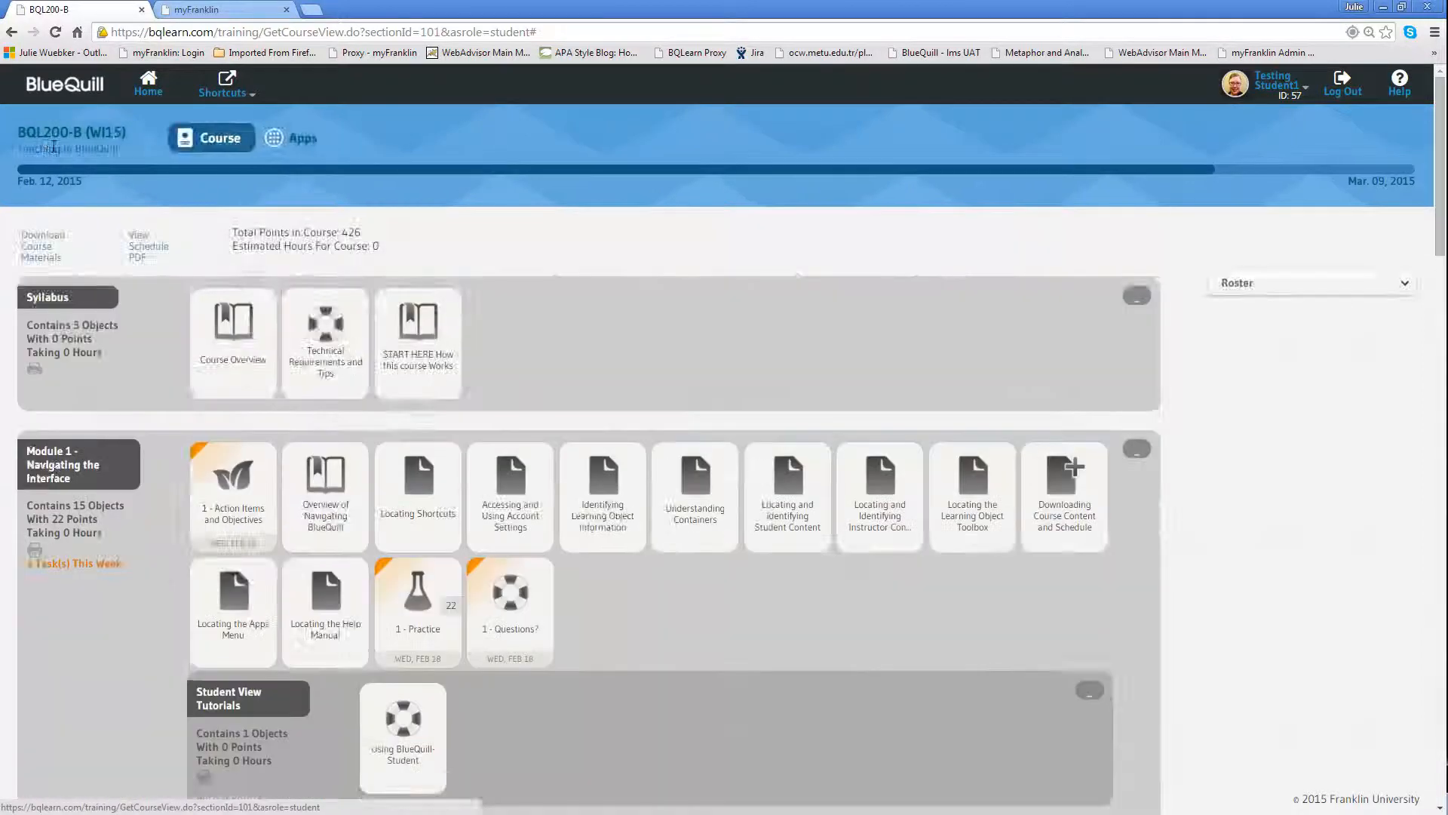
scroll(down, 3)
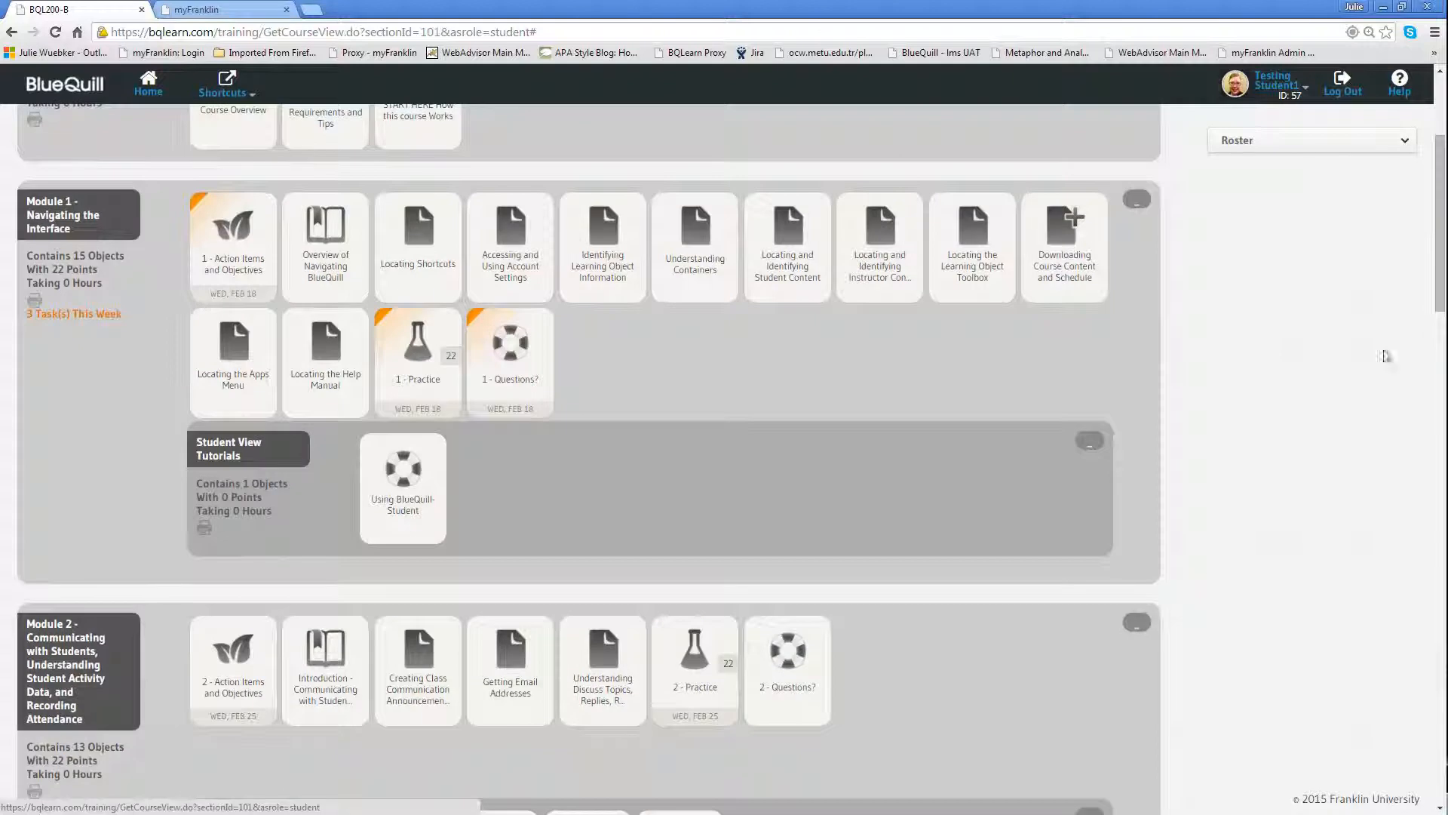
scroll(down, 3)
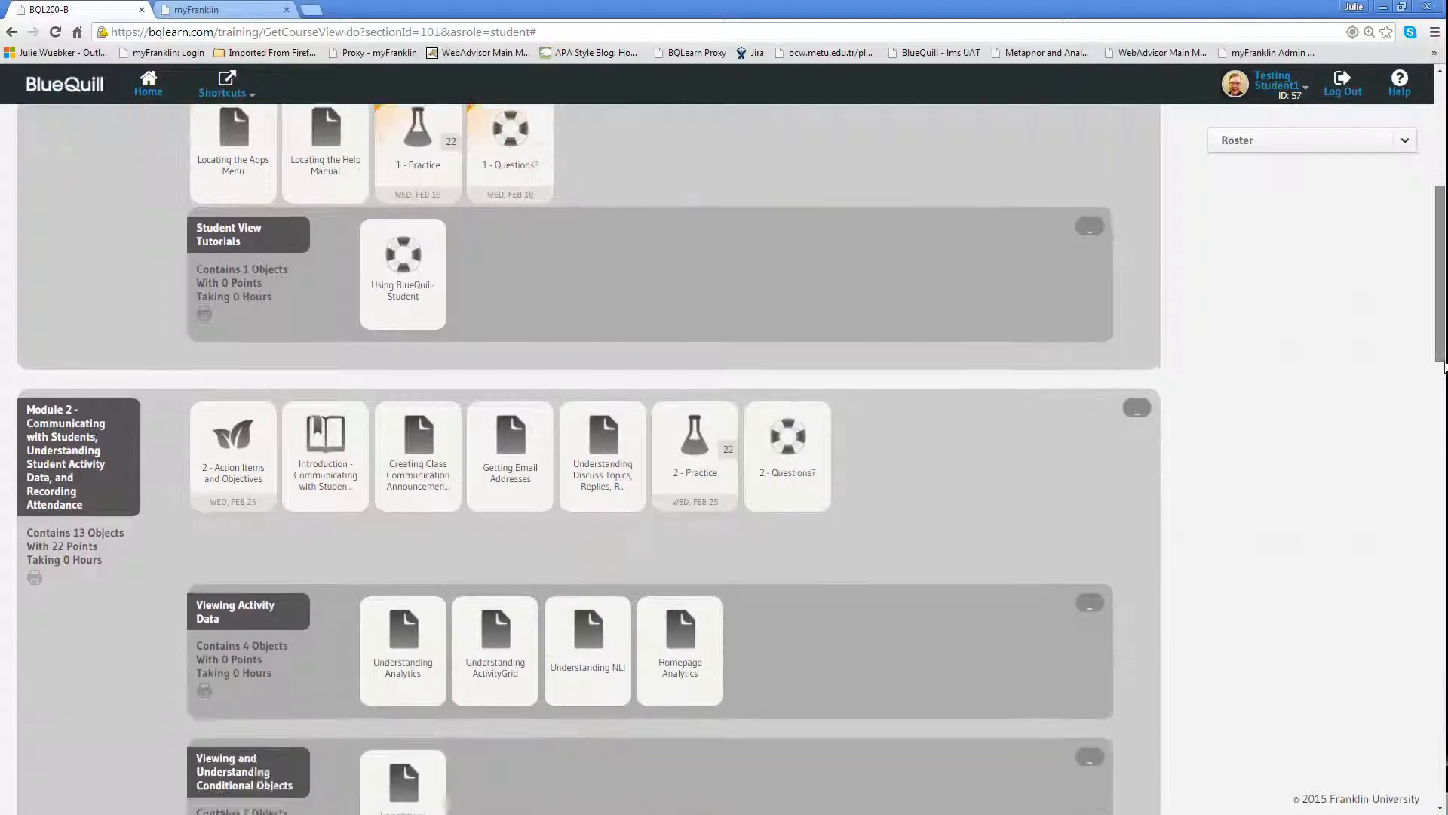
scroll(down, 3)
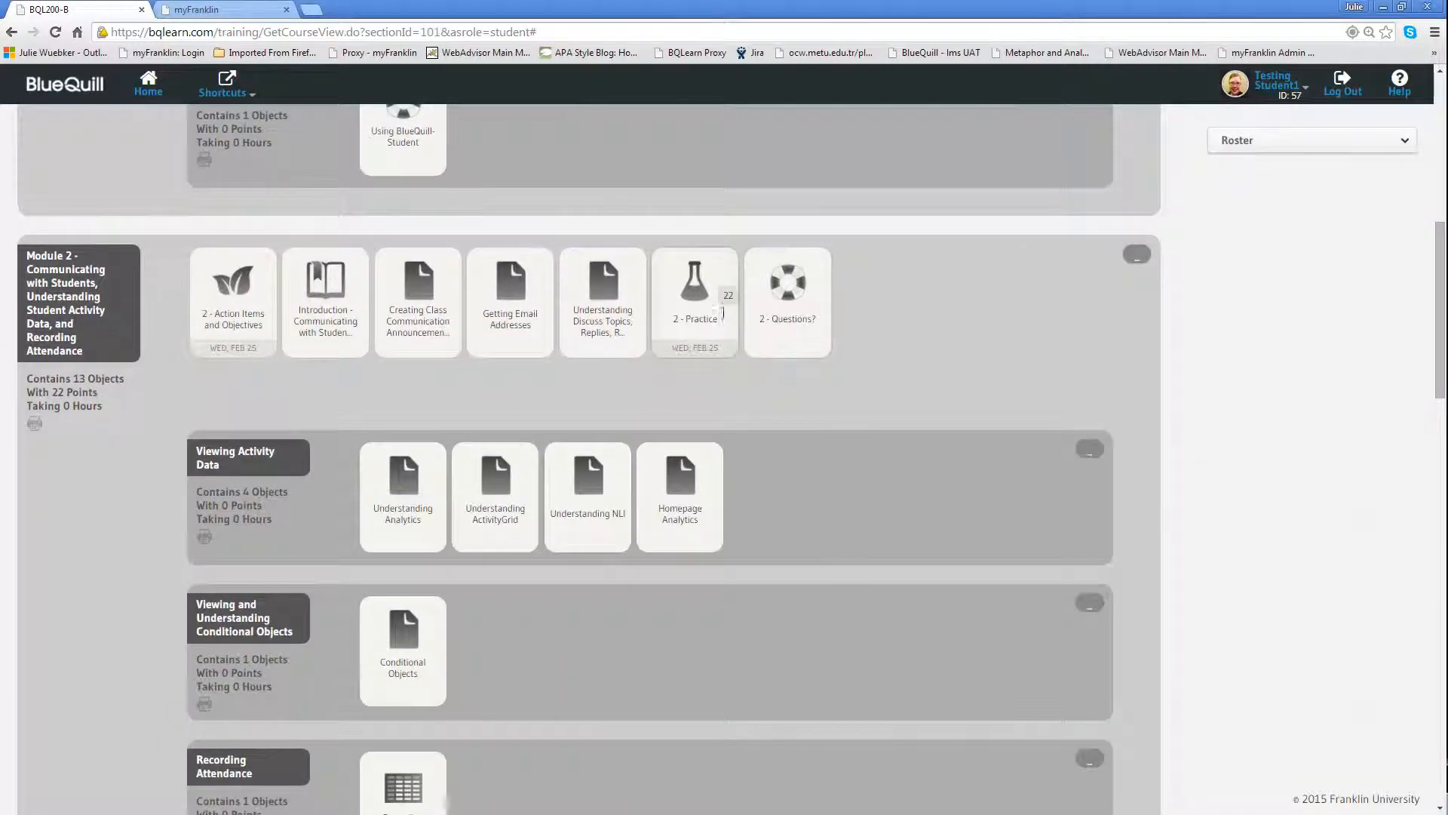
mouse_move(692, 378)
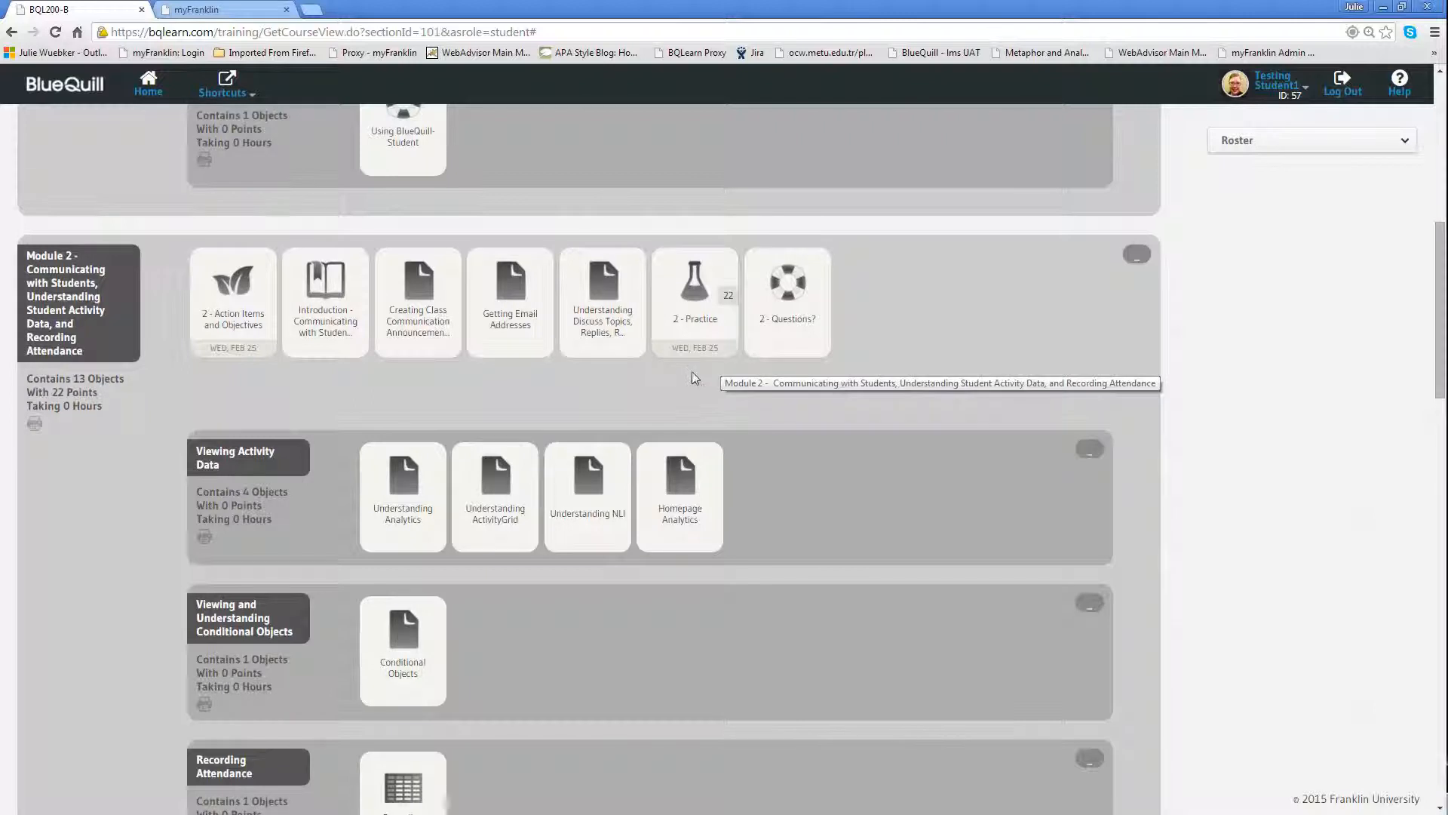
mouse_move(708, 365)
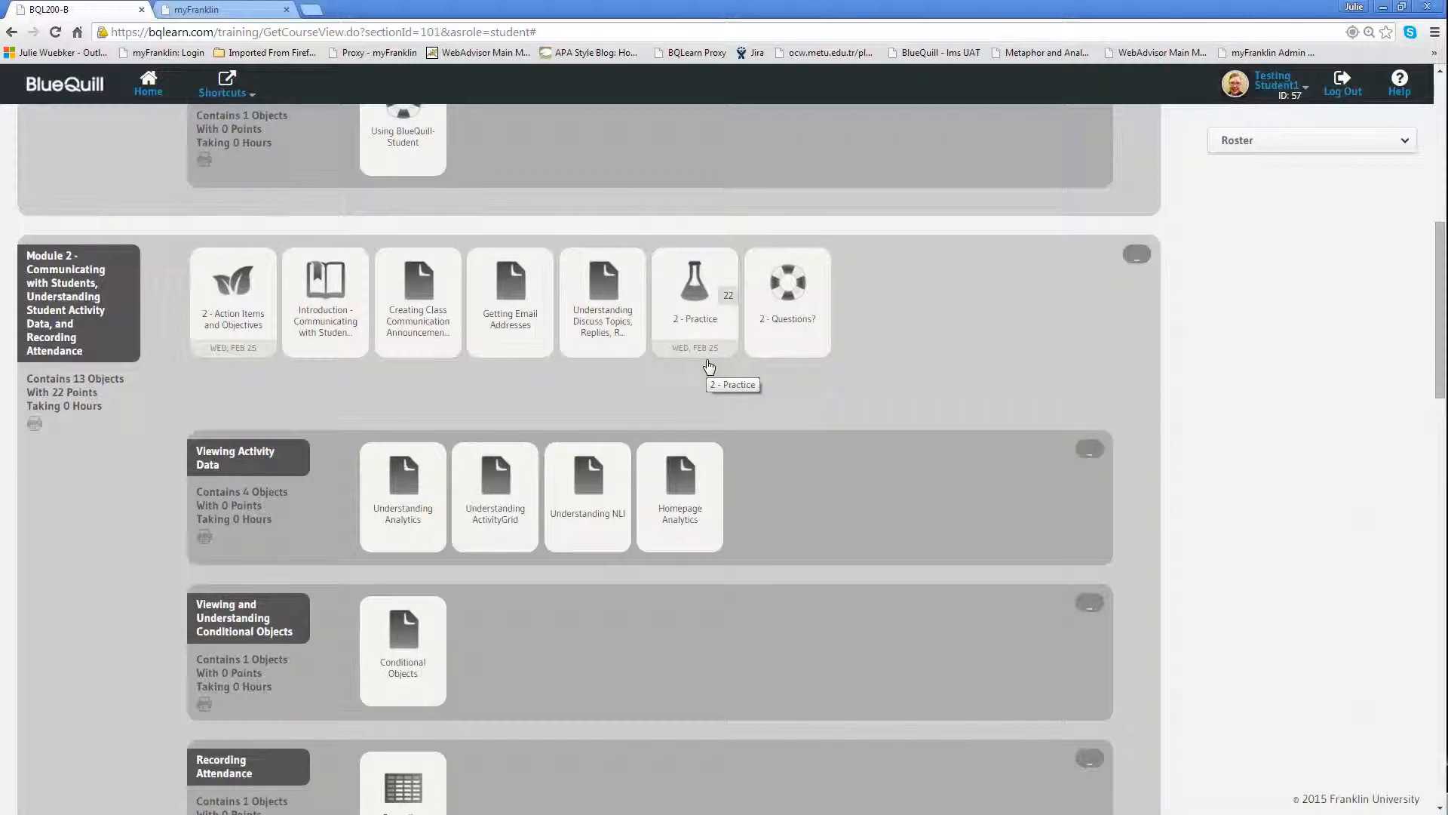
mouse_move(1437, 320)
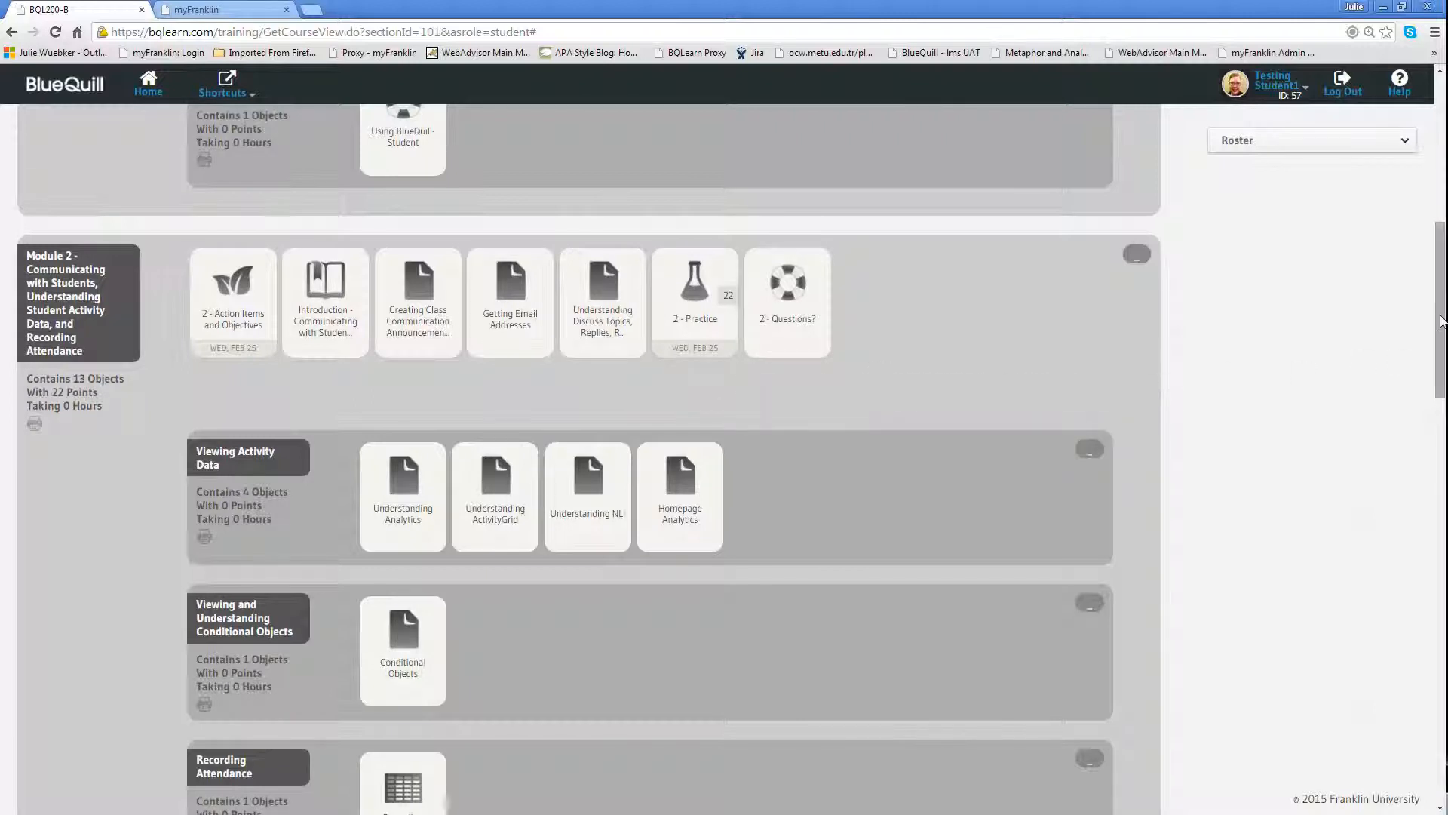
scroll(down, 3)
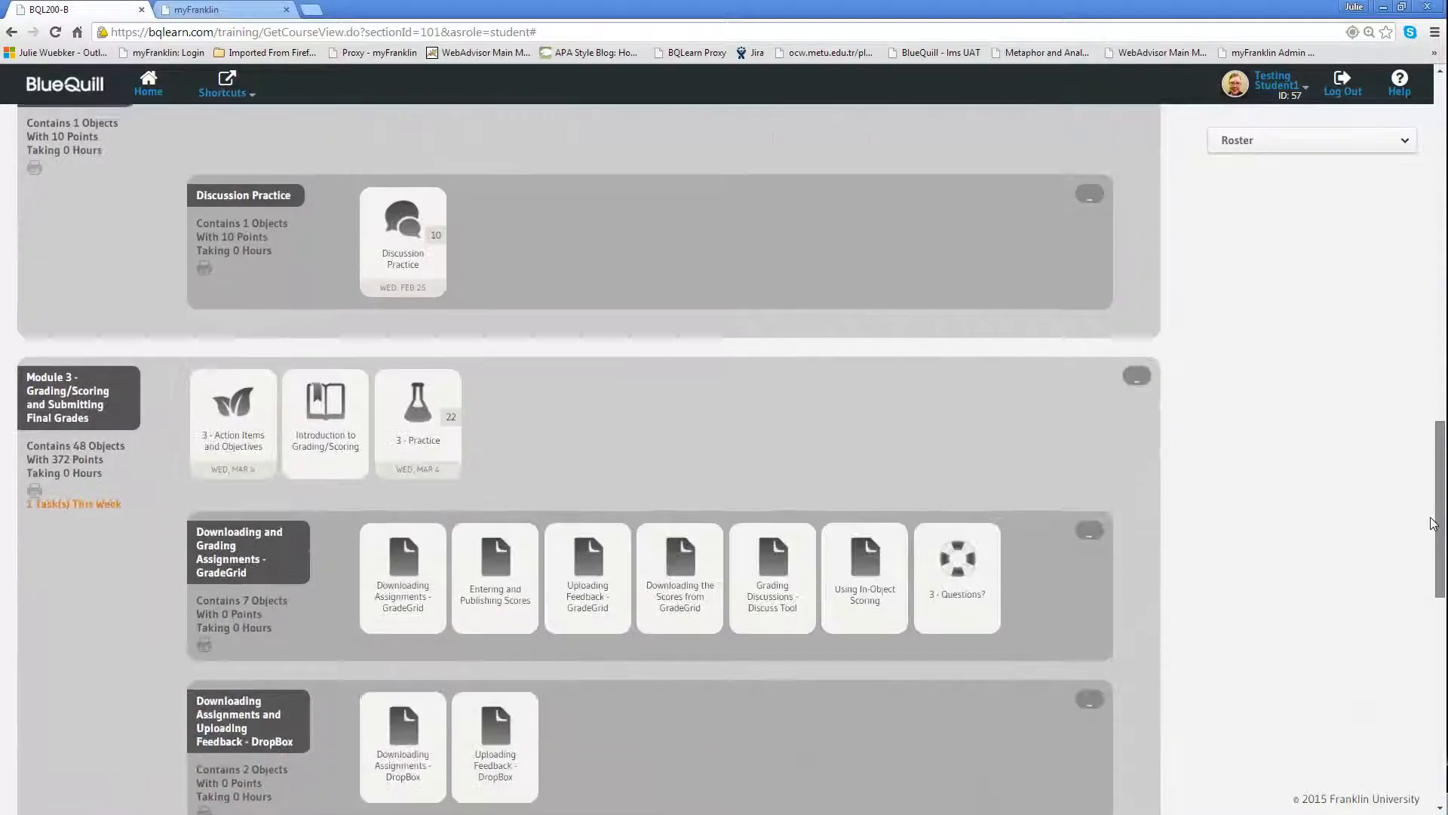
scroll(up, 3)
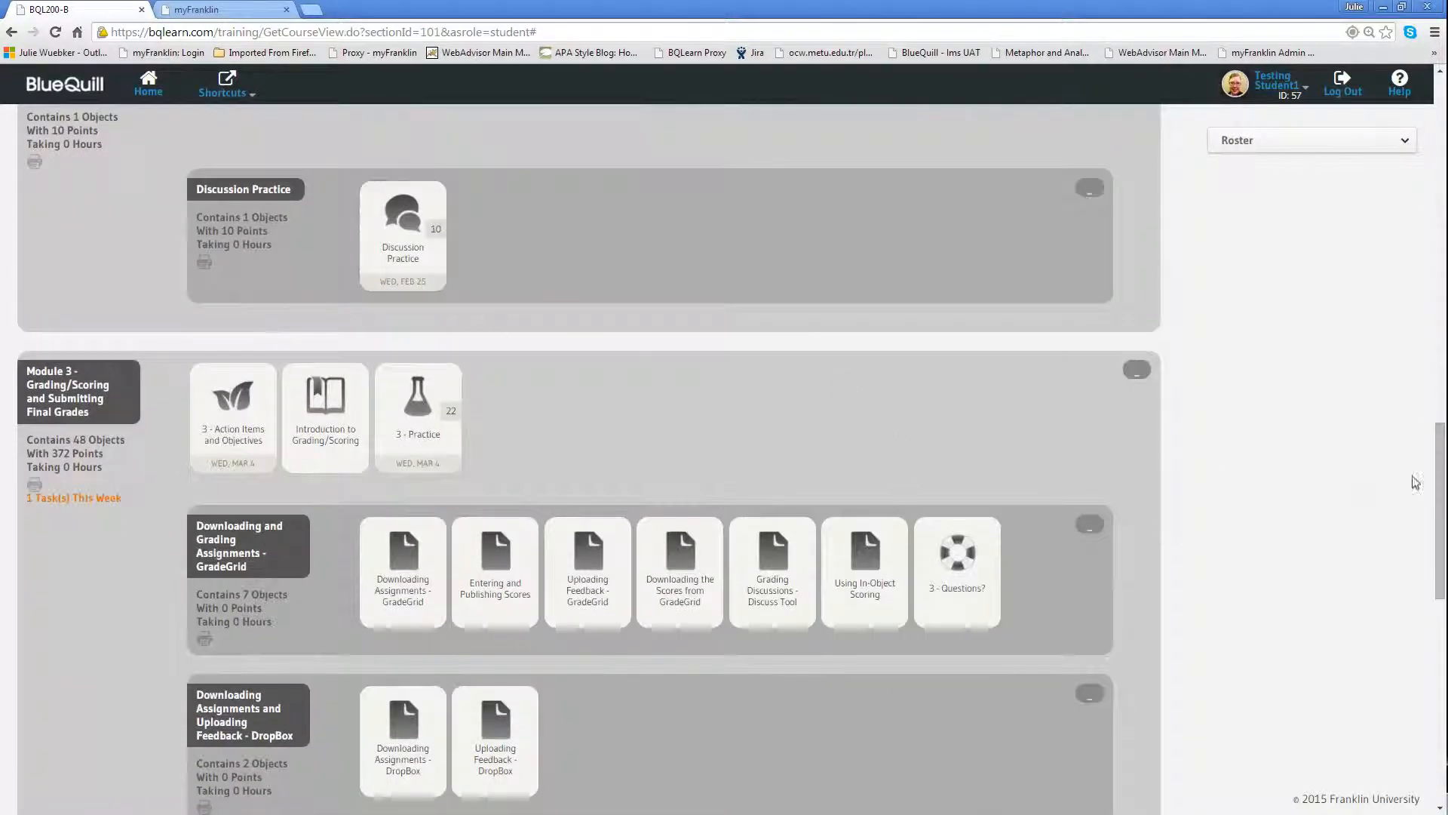
scroll(down, 3)
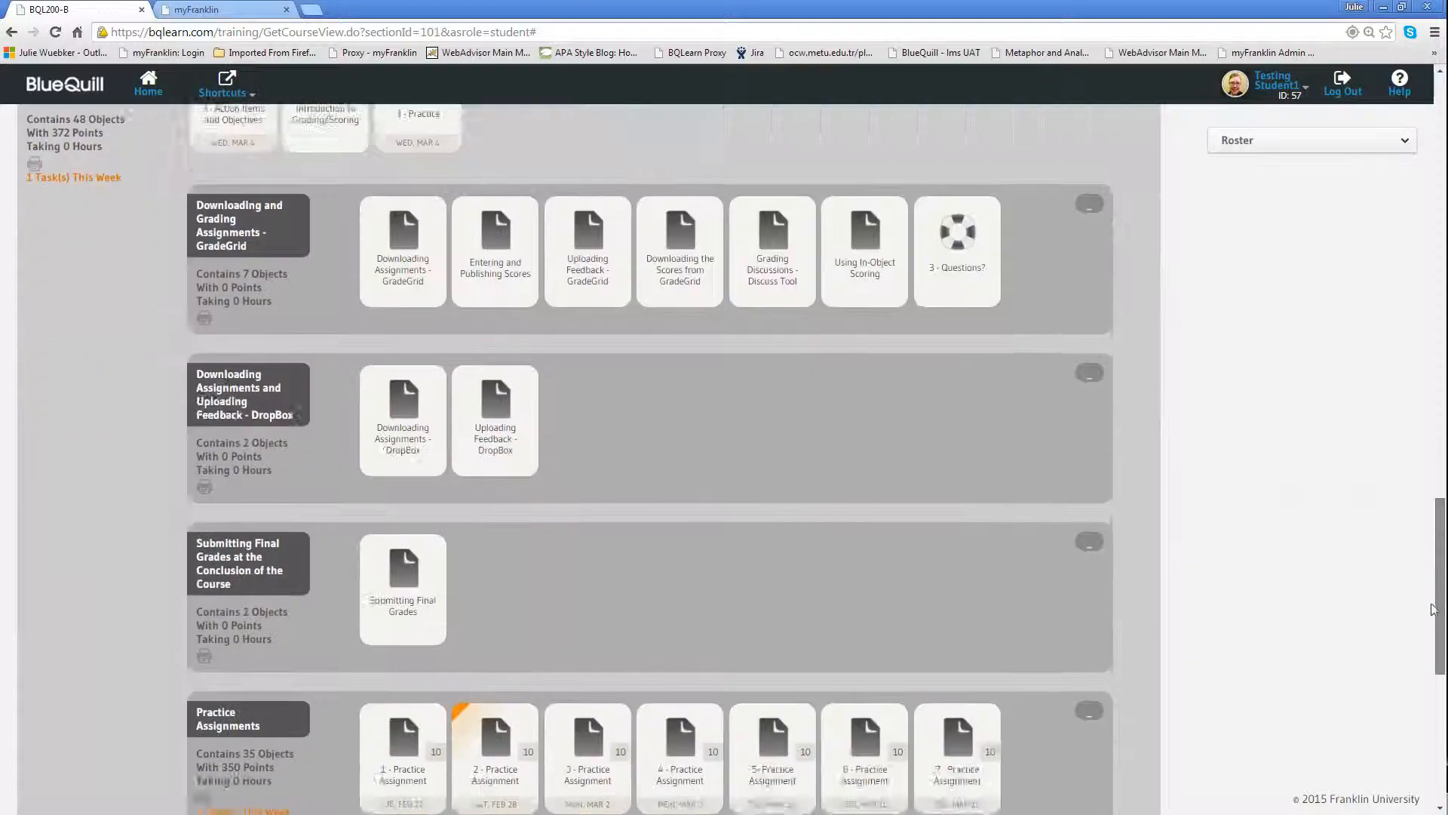
scroll(down, 3)
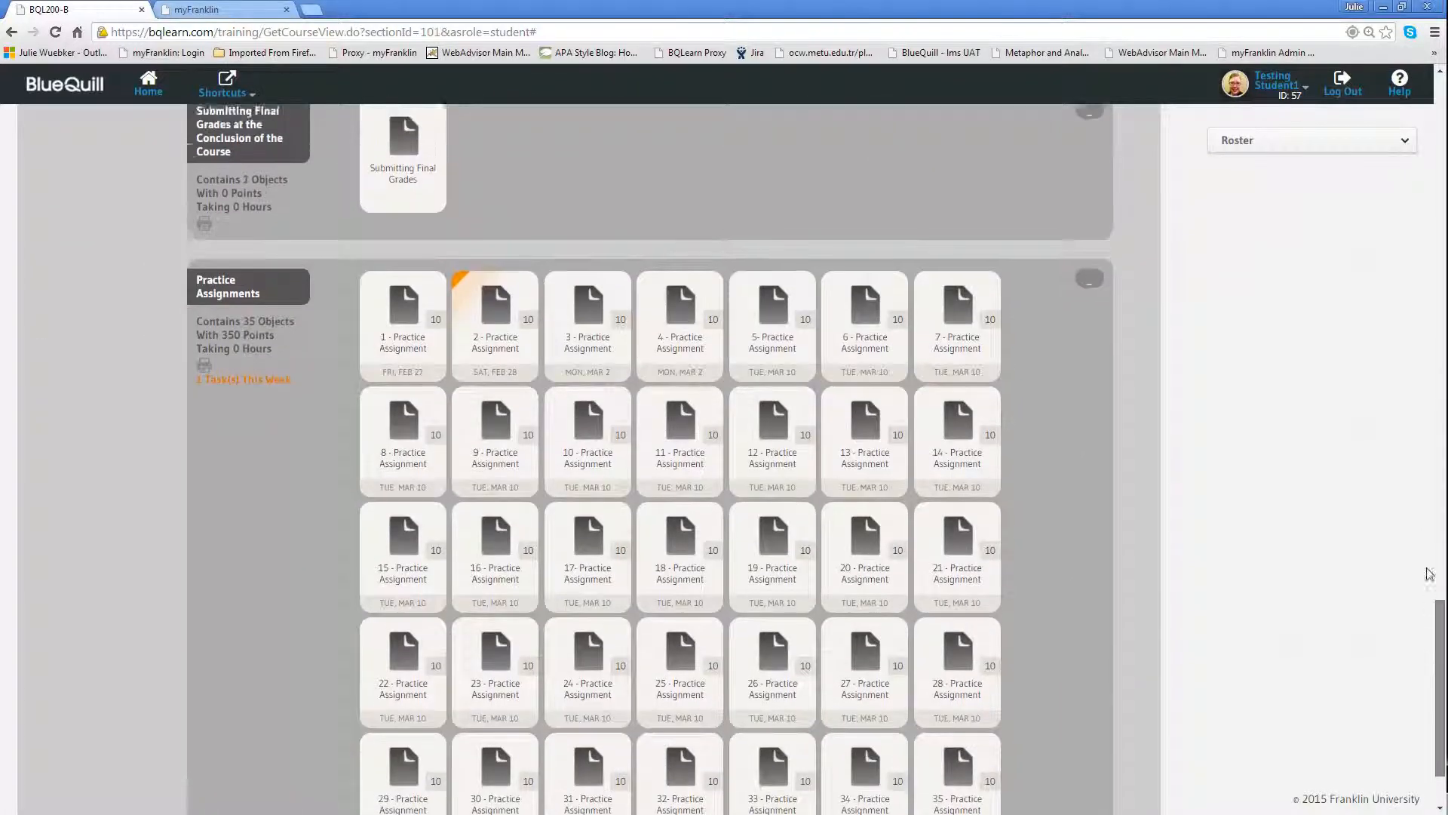
scroll(up, 3)
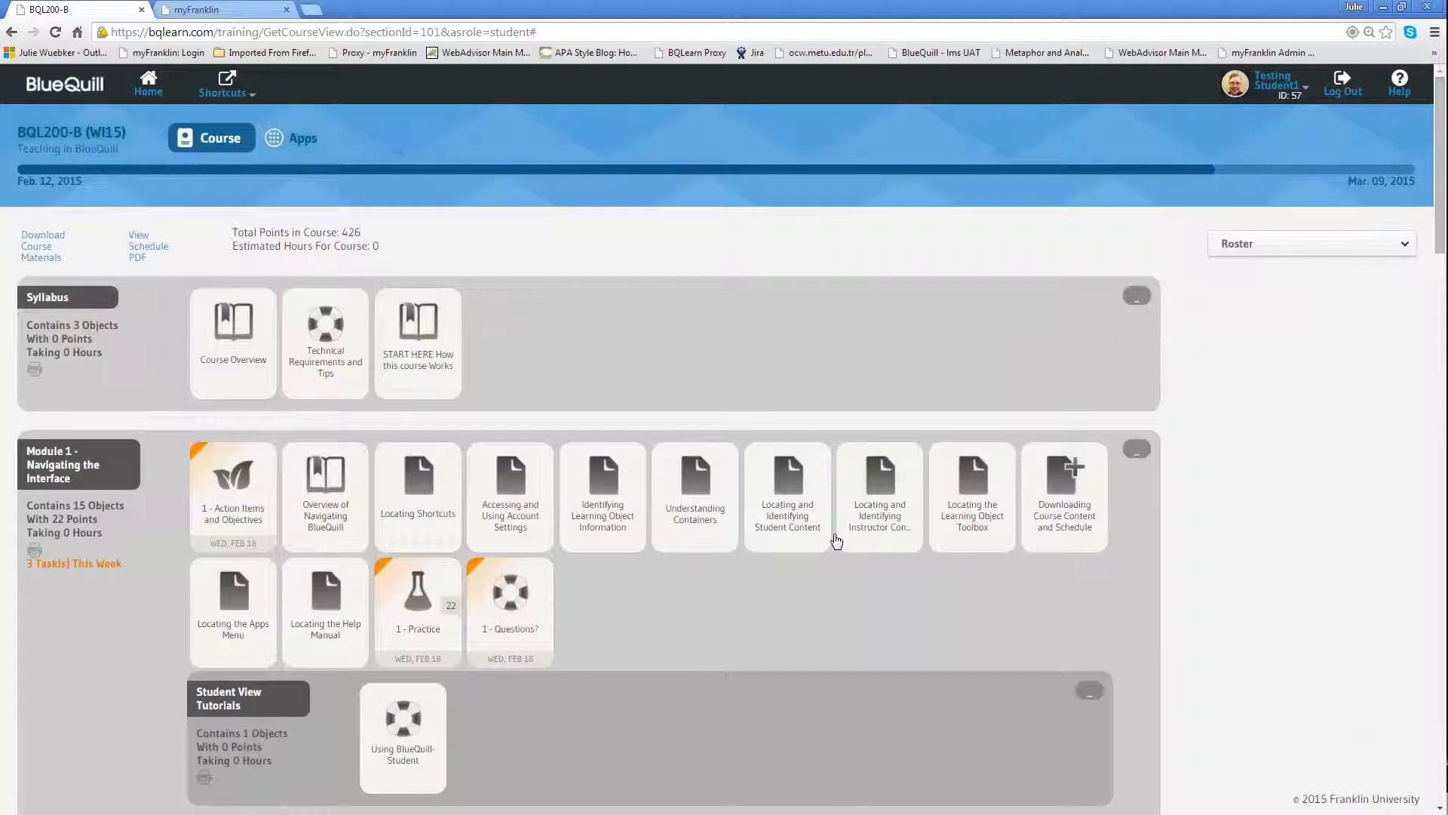
mouse_move(834, 540)
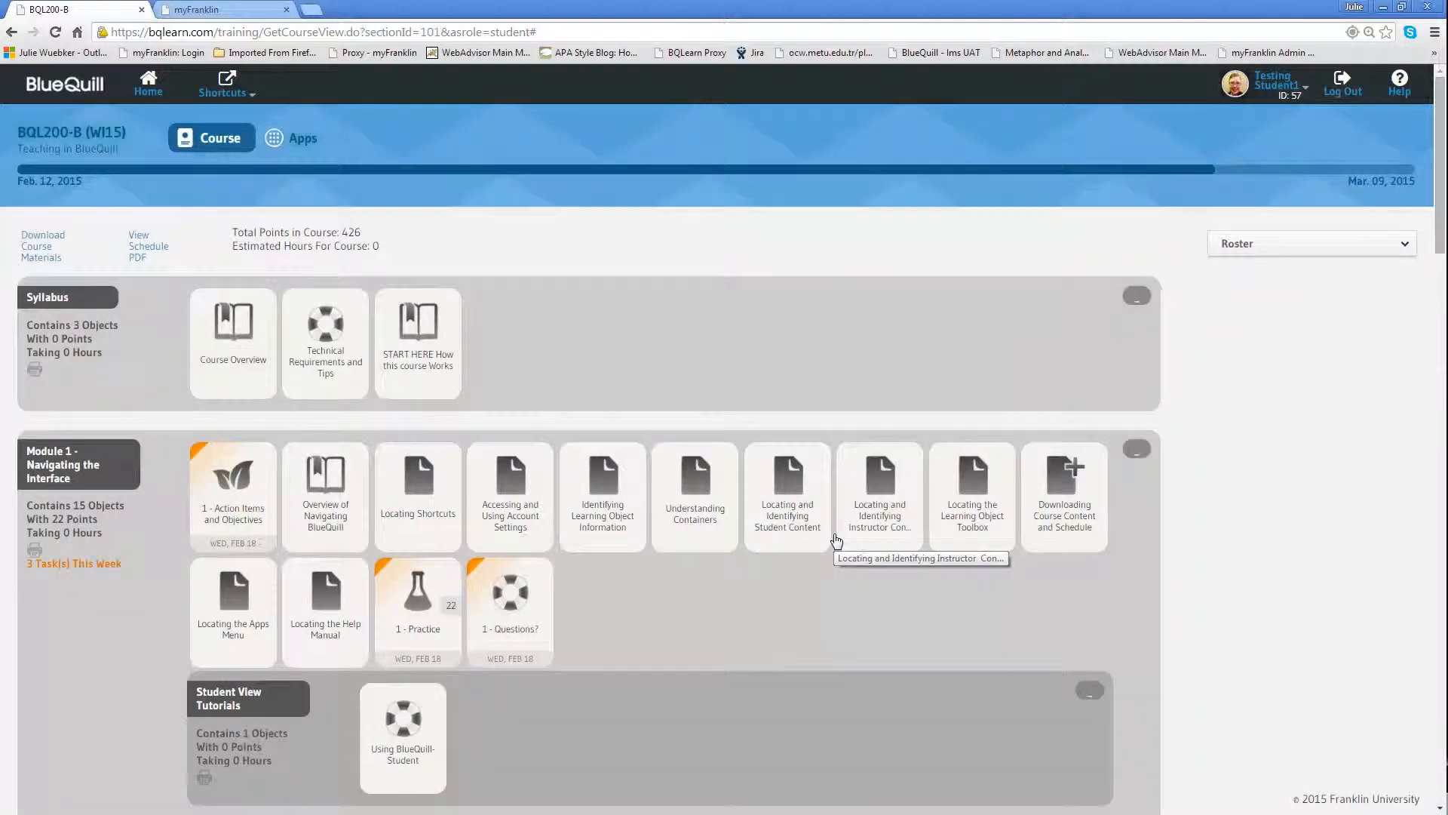
mouse_move(263, 497)
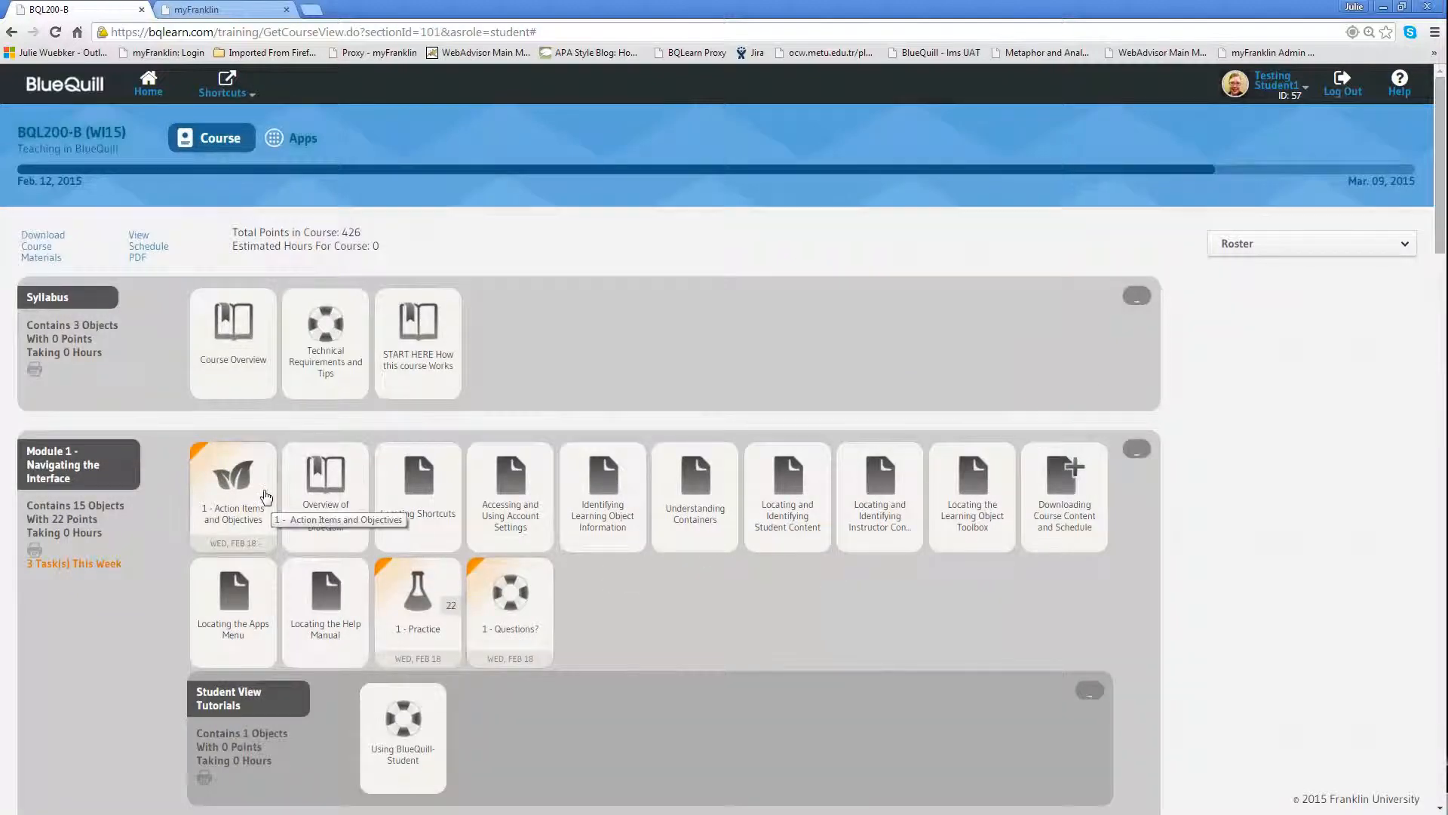